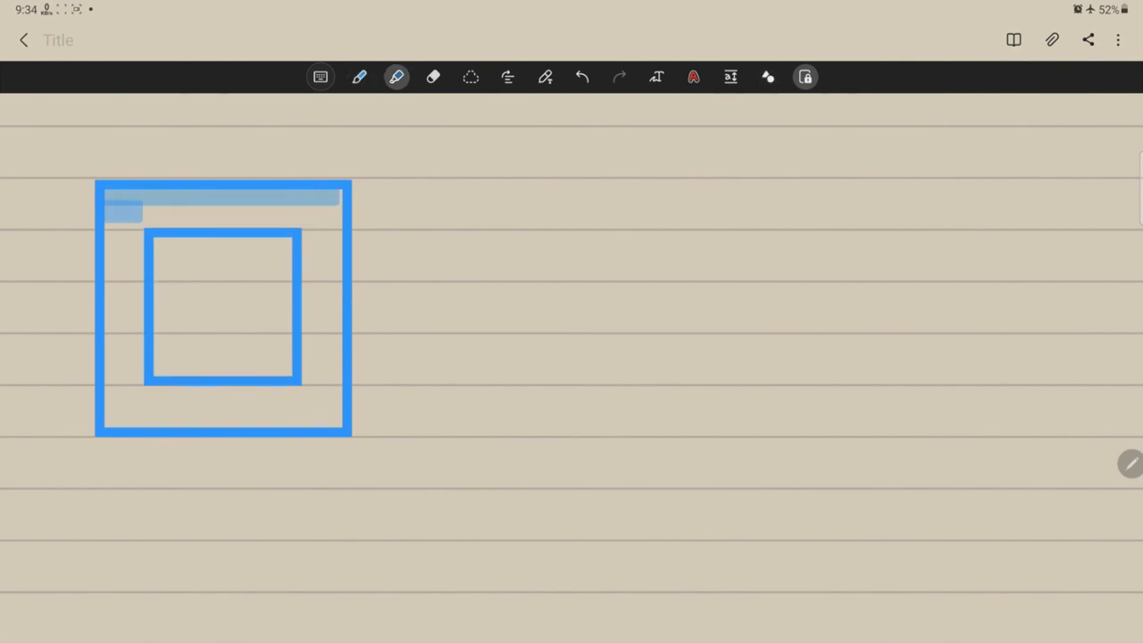
# Sketch a chip from the blue square with pins along its edges and CPU handwritten inside
pyautogui.click(361, 75)
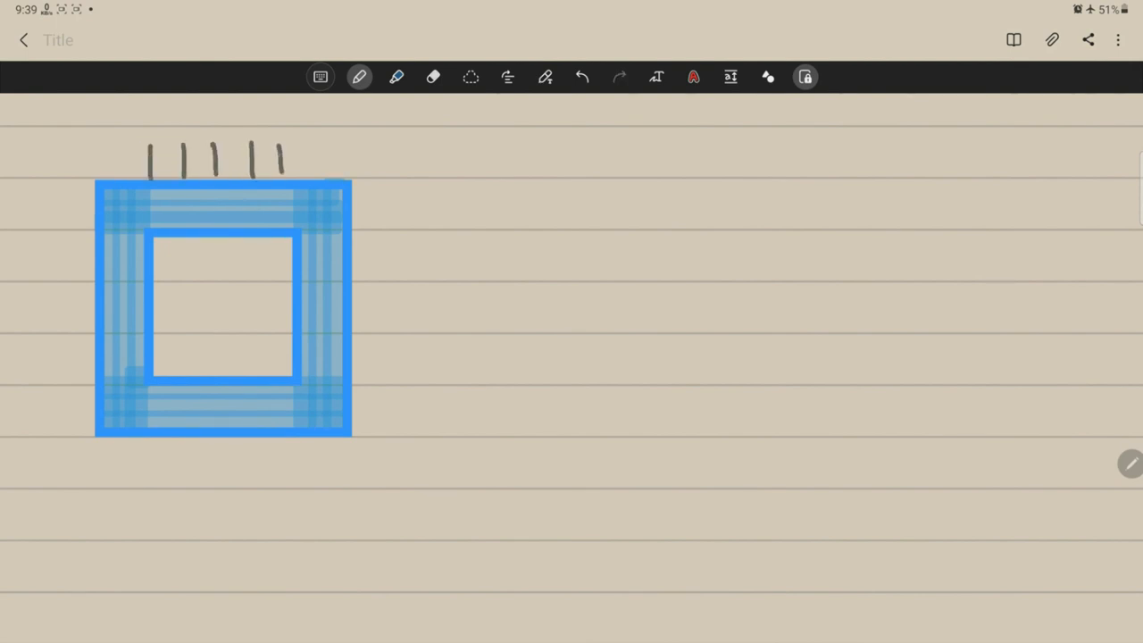
pyautogui.moveTo(62, 228); pyautogui.dragTo(93, 375)
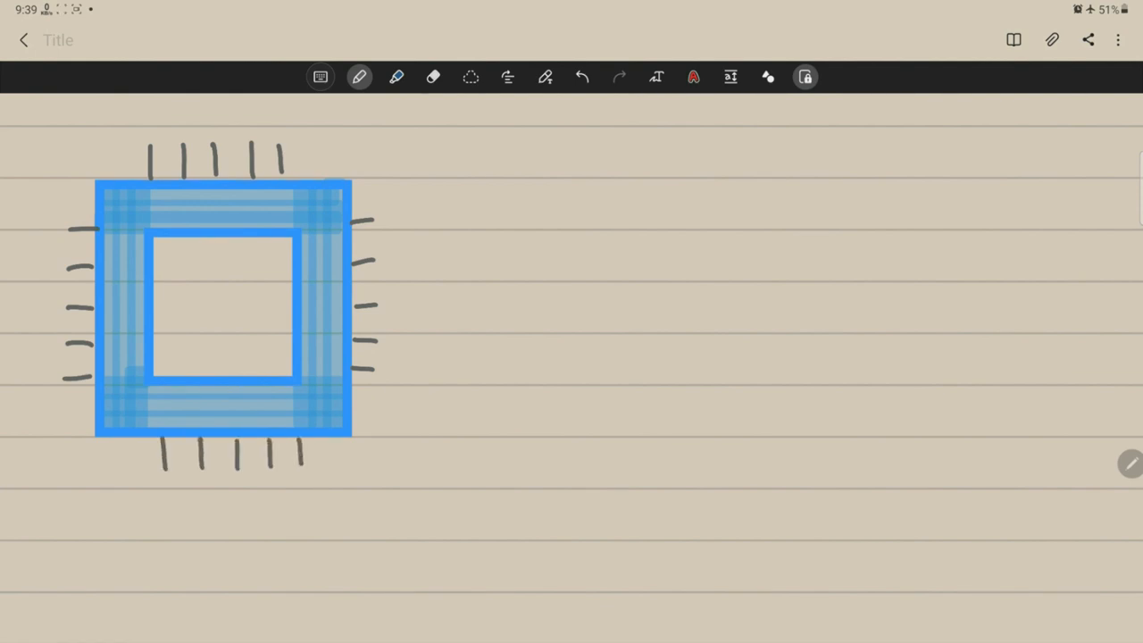
pyautogui.write('C1')
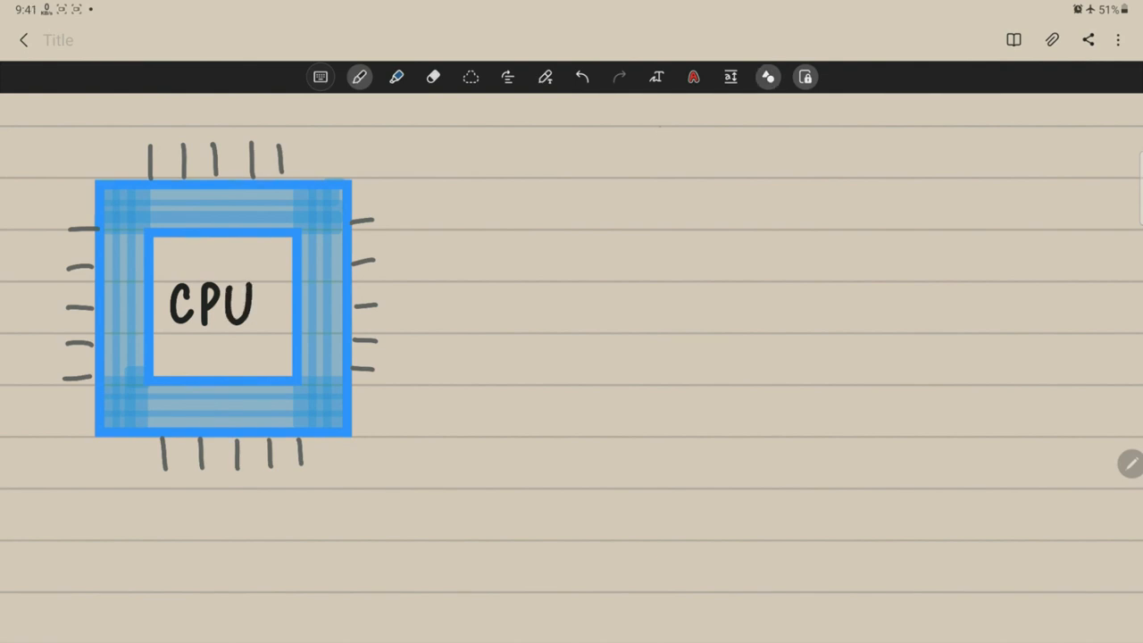
# Draw Voltage and performance axes with arrows and a tick labelled MAX or STABLE
pyautogui.moveTo(661, 128); pyautogui.dragTo(1080, 490)
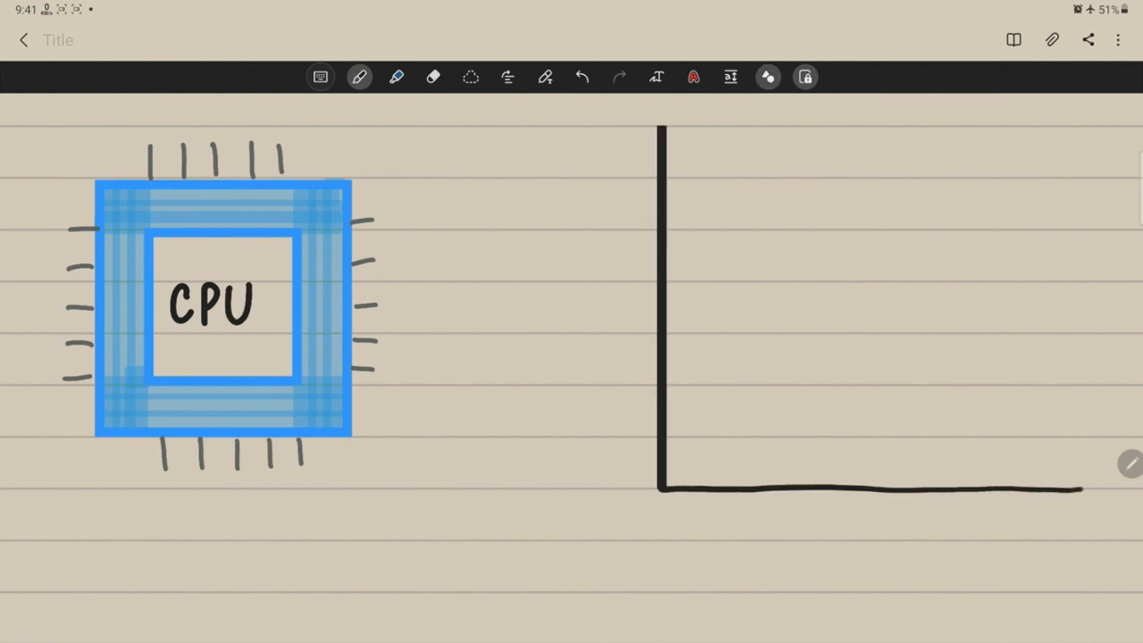
pyautogui.moveTo(634, 461); pyautogui.dragTo(634, 348)
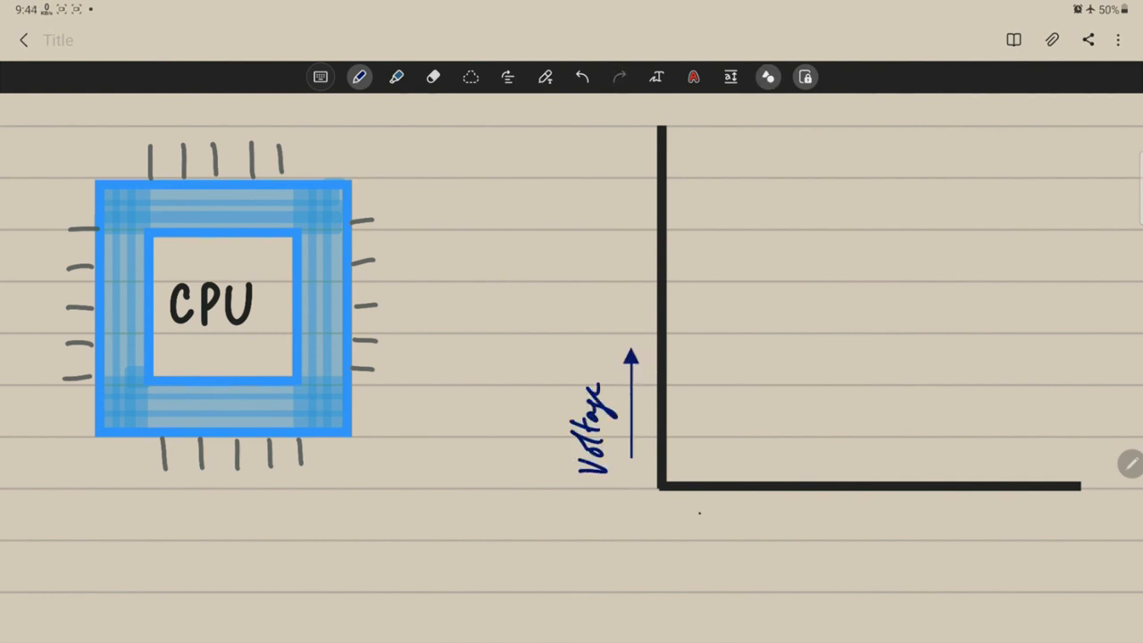
pyautogui.moveTo(700, 508); pyautogui.dragTo(795, 507)
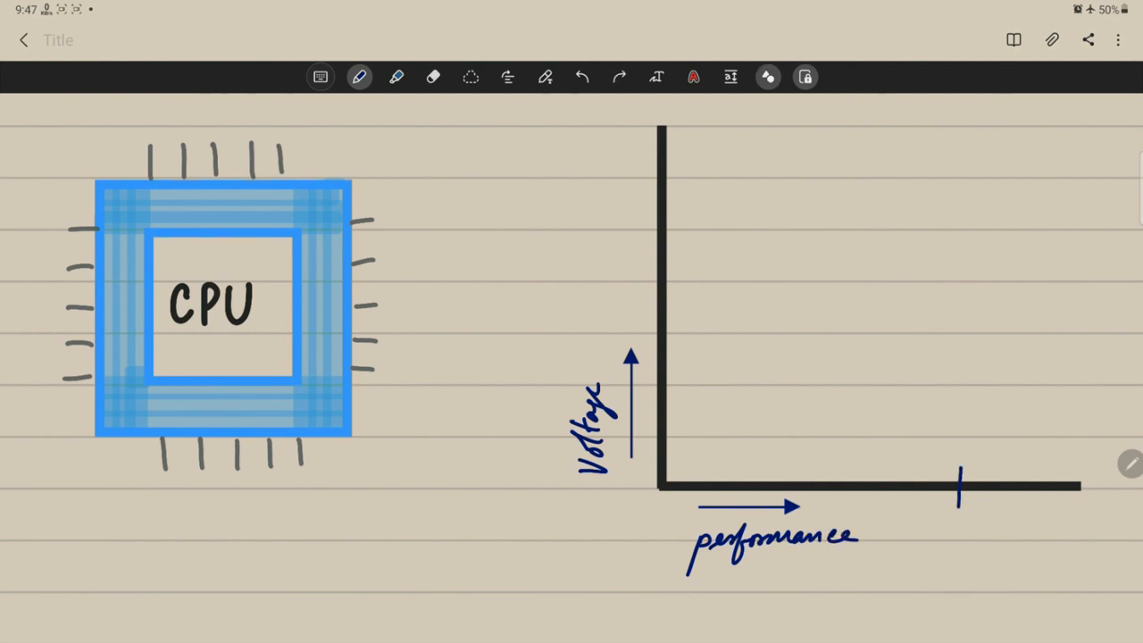
pyautogui.write('MAX or')
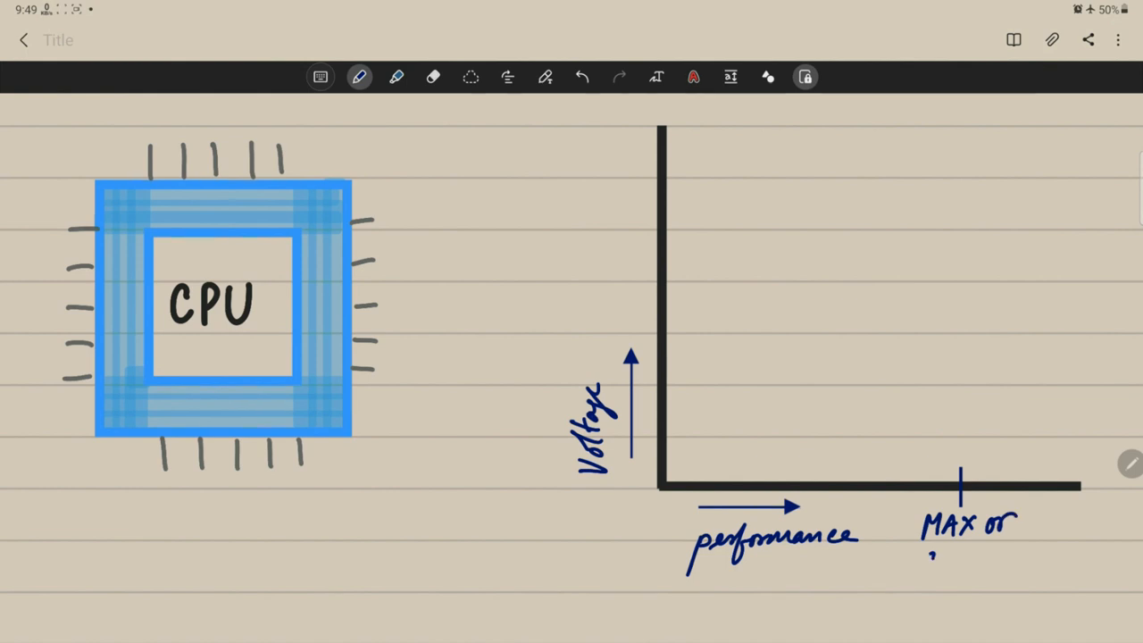
pyautogui.write('STABI')
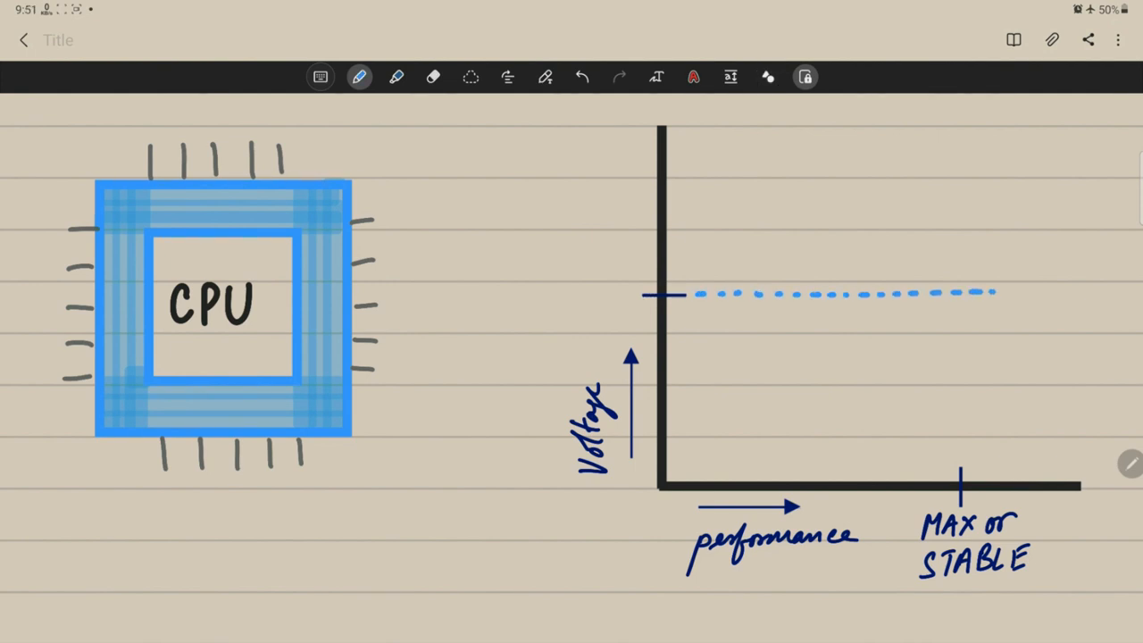
# Mark optimal voltage and stock voltage levels on the graph with arrows and dotted lines
pyautogui.moveTo(536, 285); pyautogui.dragTo(634, 276)
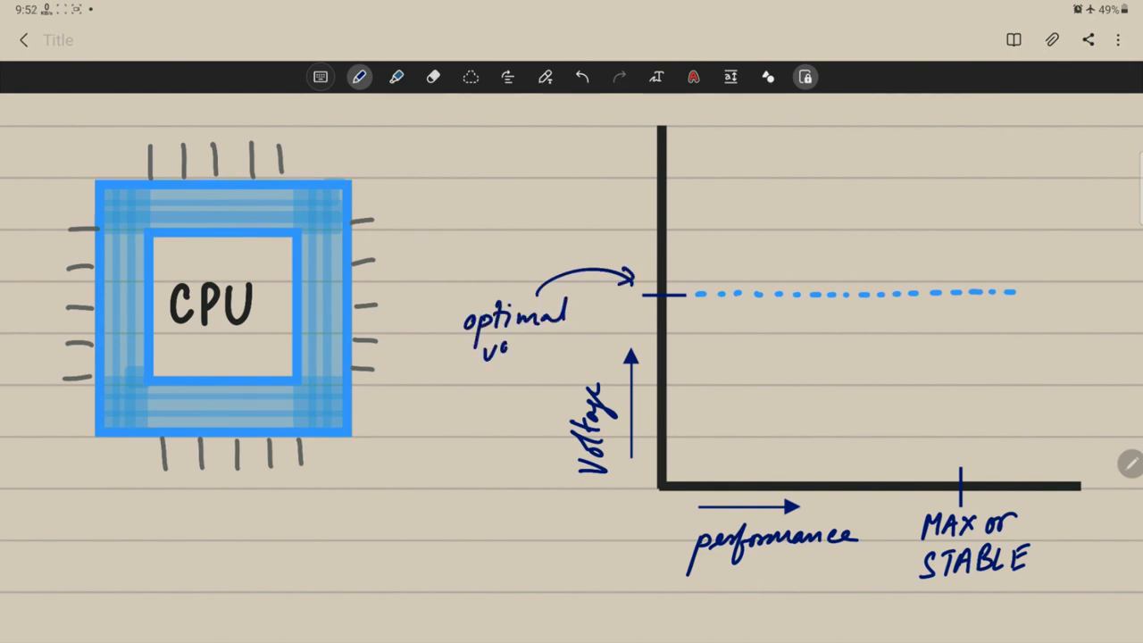
pyautogui.write('voltage')
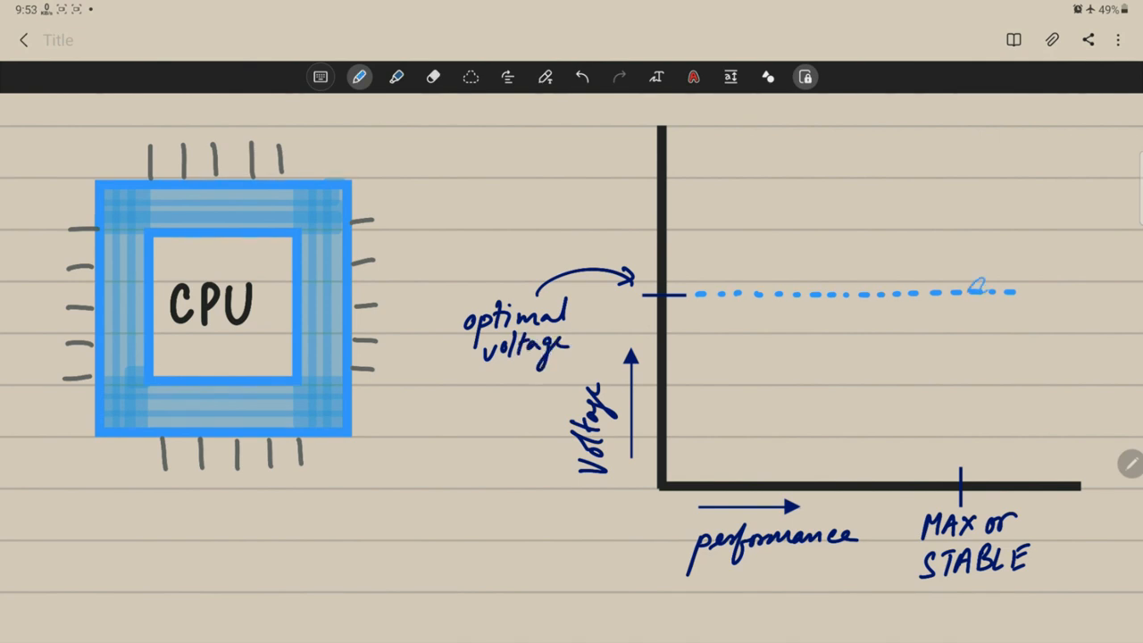
pyautogui.moveTo(961, 289); pyautogui.dragTo(961, 468)
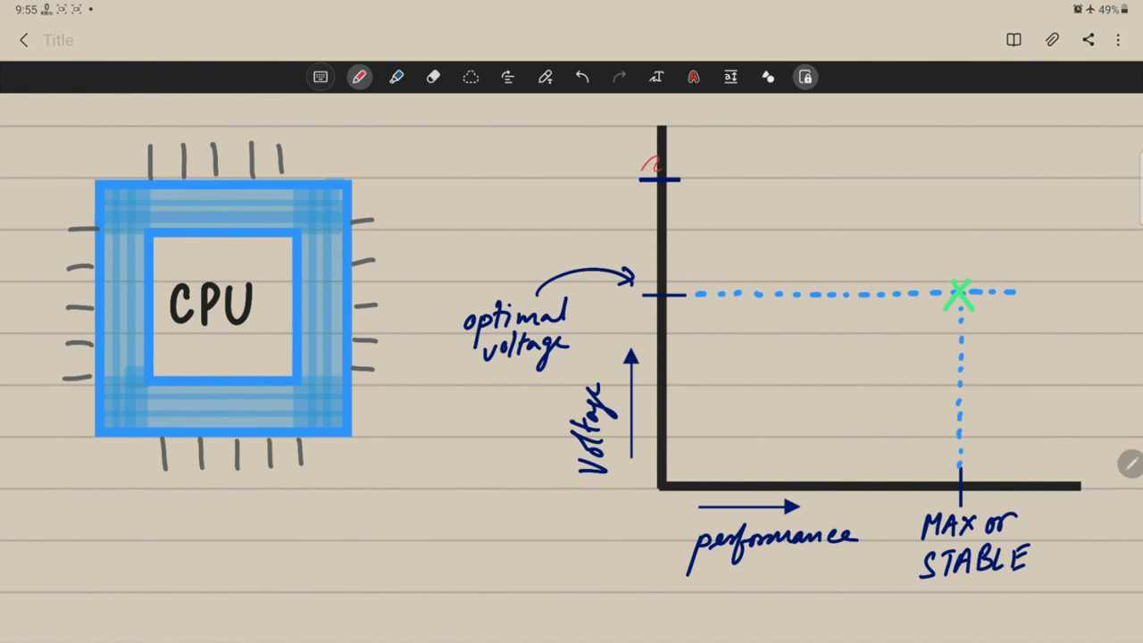
pyautogui.moveTo(563, 175); pyautogui.dragTo(639, 165)
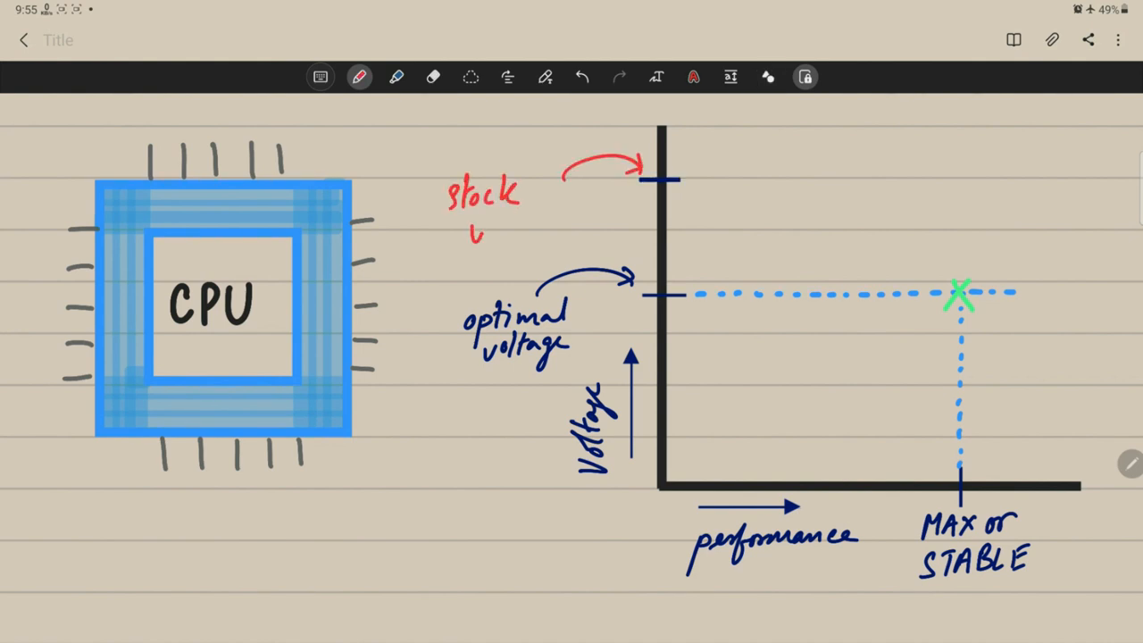
pyautogui.write('voltage')
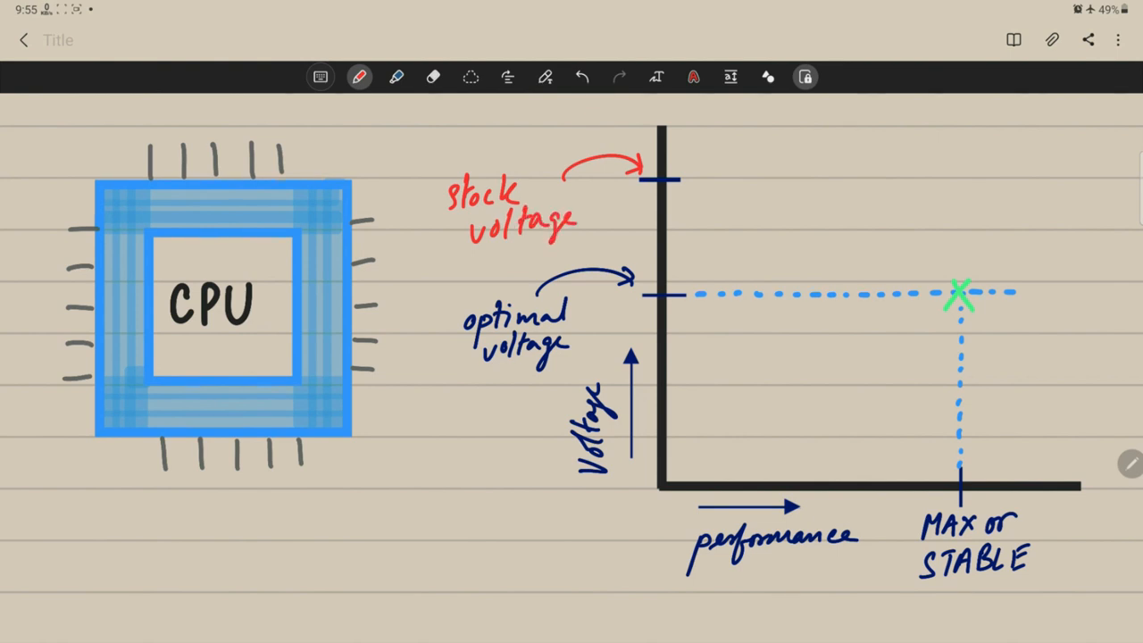
pyautogui.moveTo(696, 178); pyautogui.dragTo(914, 176)
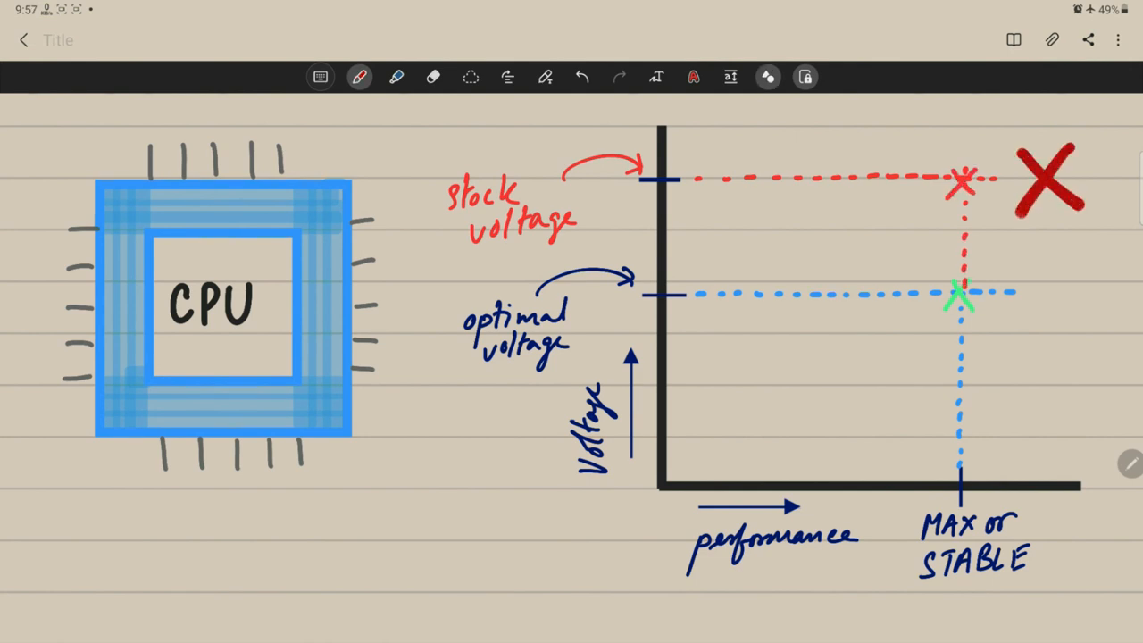
# Add a green arrow down to optimal voltage and note Voltage↑ Power↑ Temps↑
pyautogui.moveTo(729, 193); pyautogui.dragTo(728, 282)
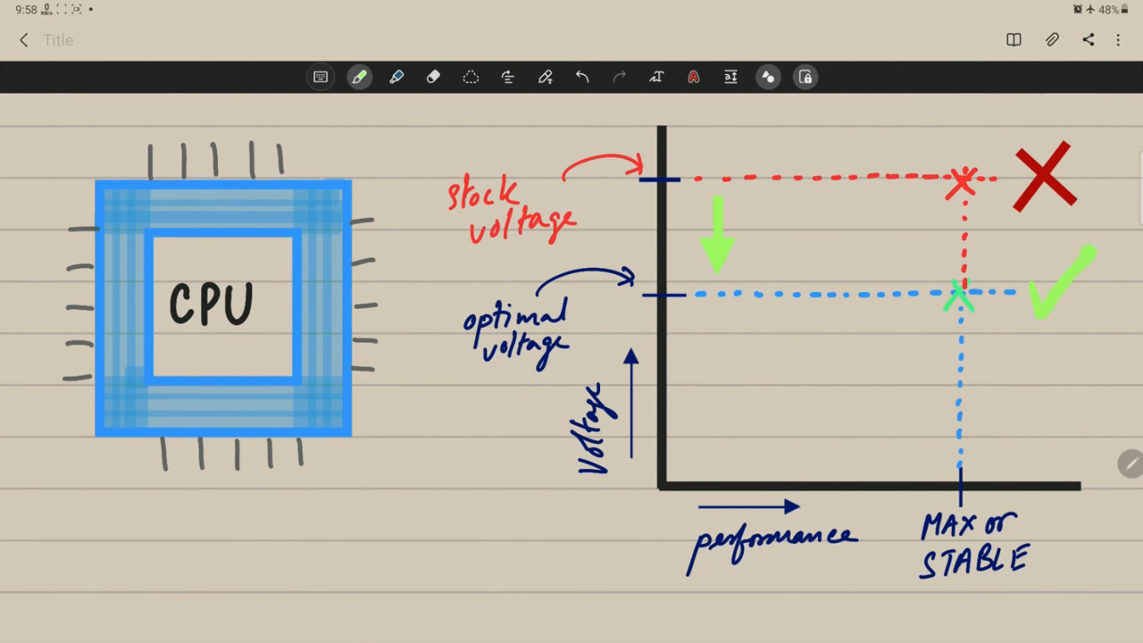
pyautogui.write('Voltage↑')
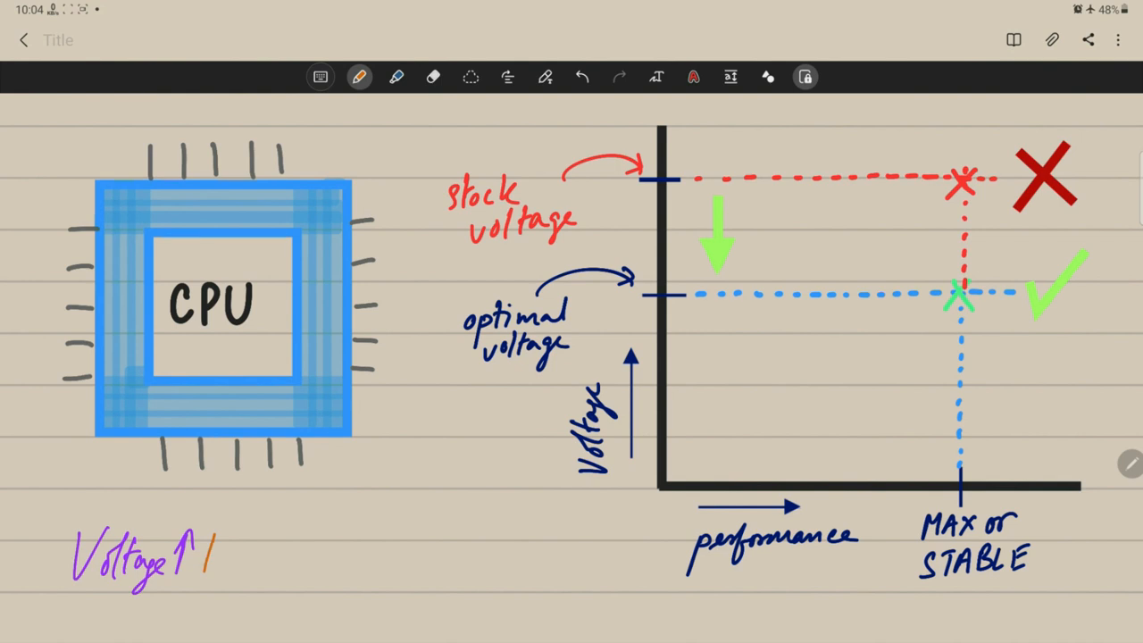
pyautogui.write('Power')
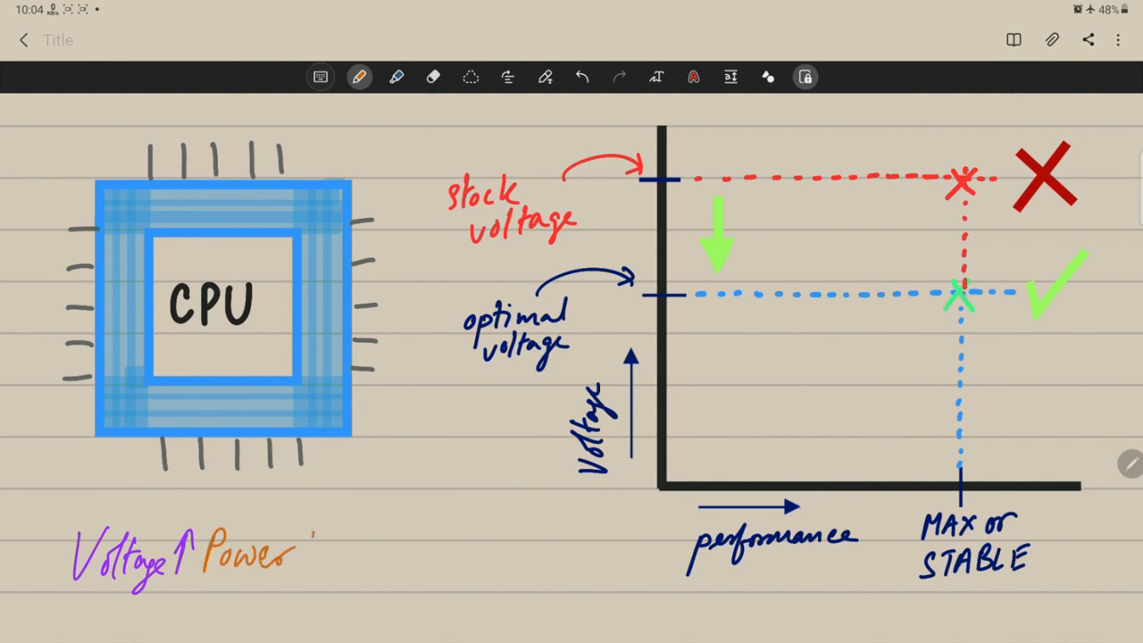
pyautogui.write('↑ Temps ↑')
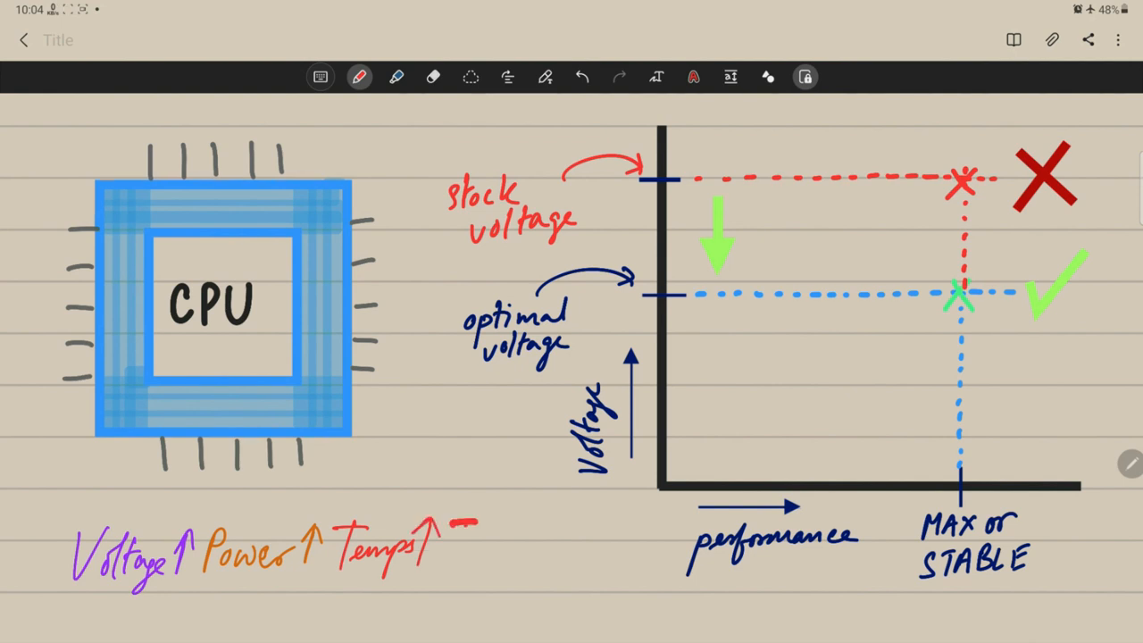
pyautogui.write('THRO')
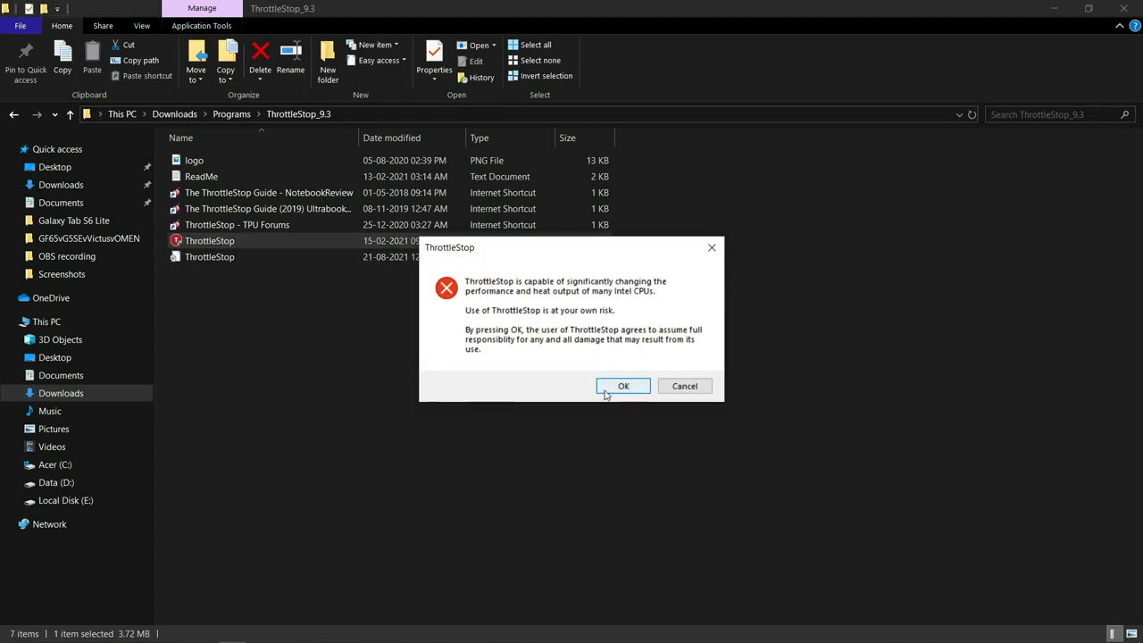
# Accept the warning, rename the Internet profile to Performance and enable CPU Temp in the notification area
pyautogui.click(623, 386)
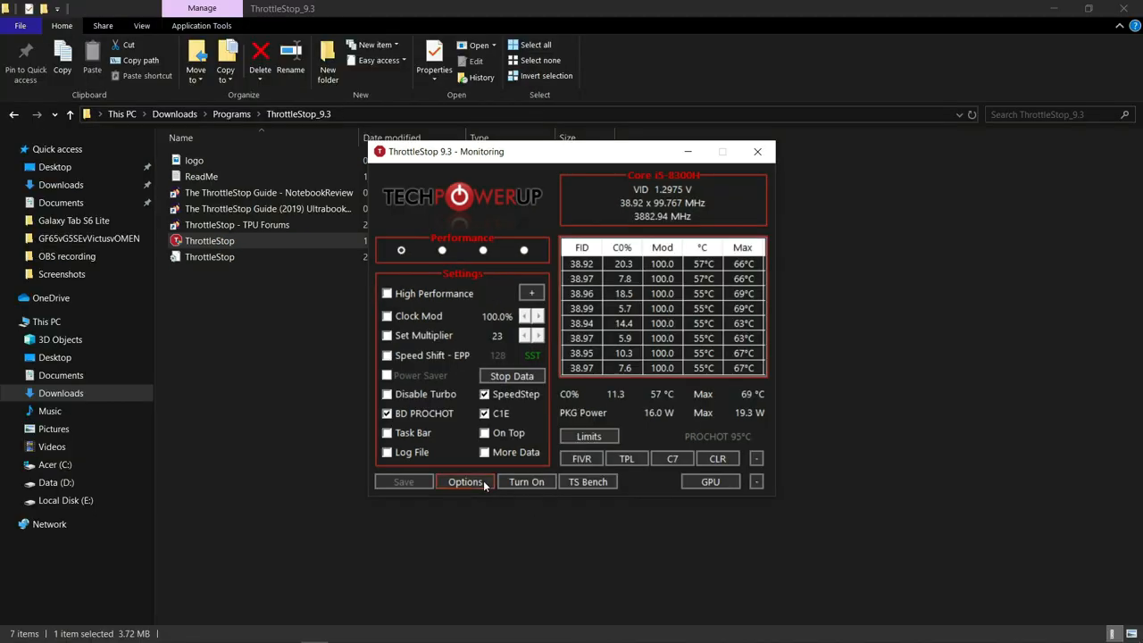
pyautogui.click(464, 482)
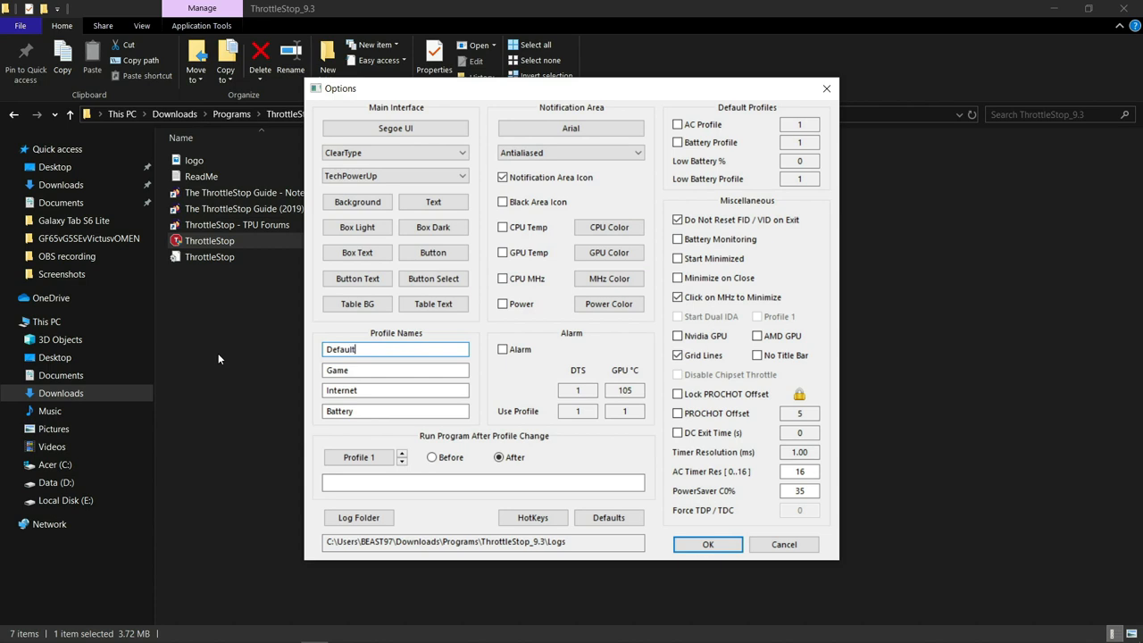
pyautogui.write('Performanc')
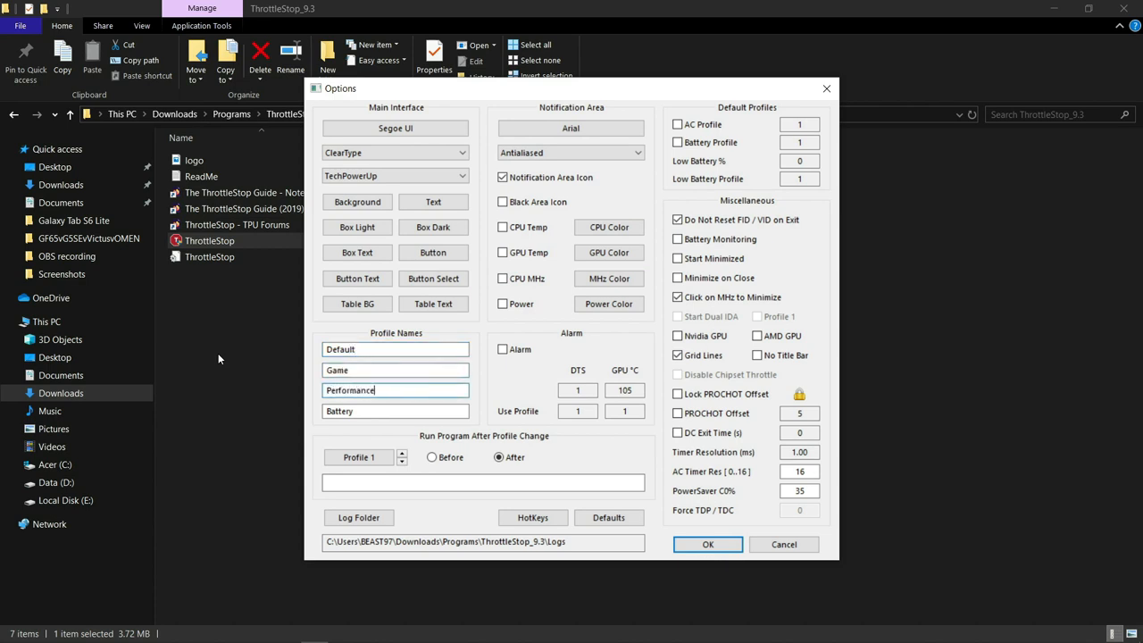
pyautogui.moveTo(305, 404)
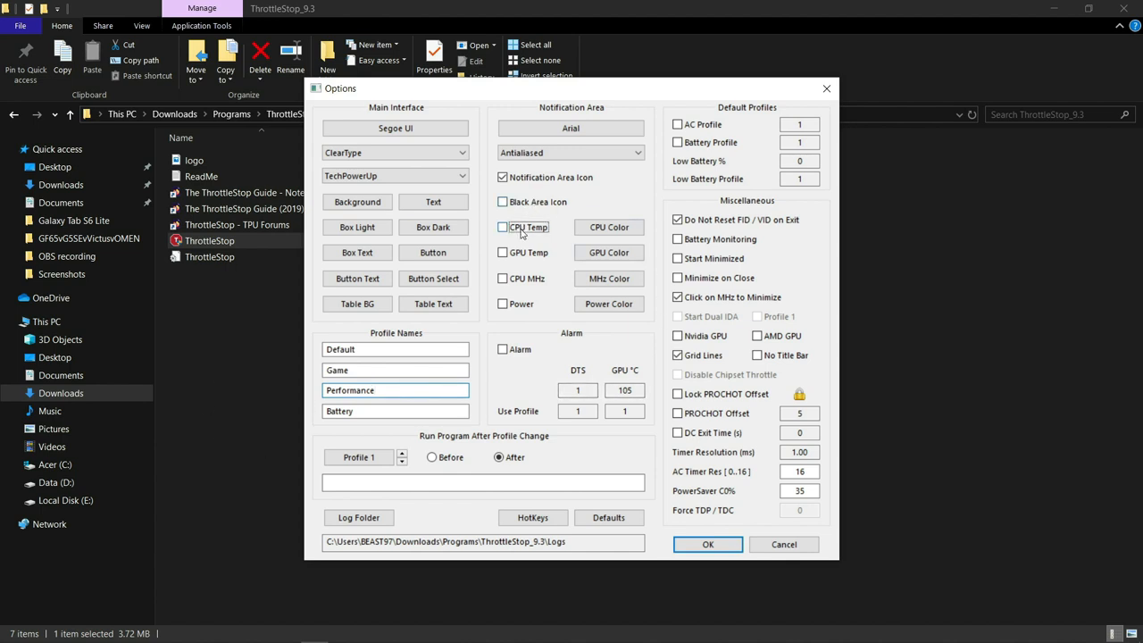
pyautogui.click(503, 225)
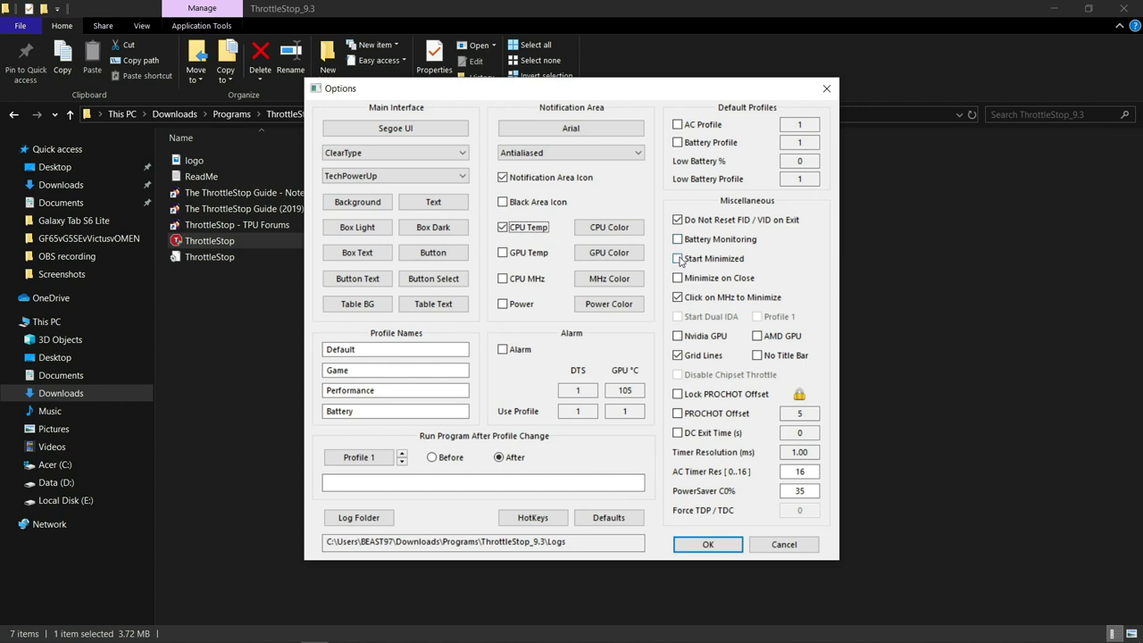
pyautogui.click(679, 279)
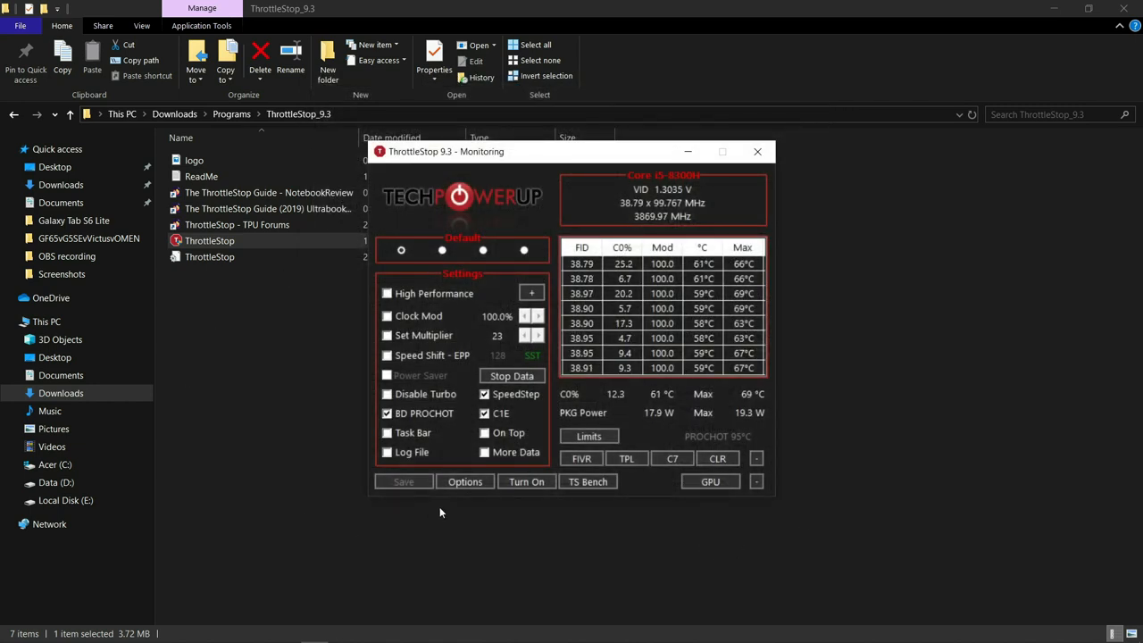
# Activate the Performance profile and unlock adjustable voltage for CPU Core in the FIVR window
pyautogui.click(443, 250)
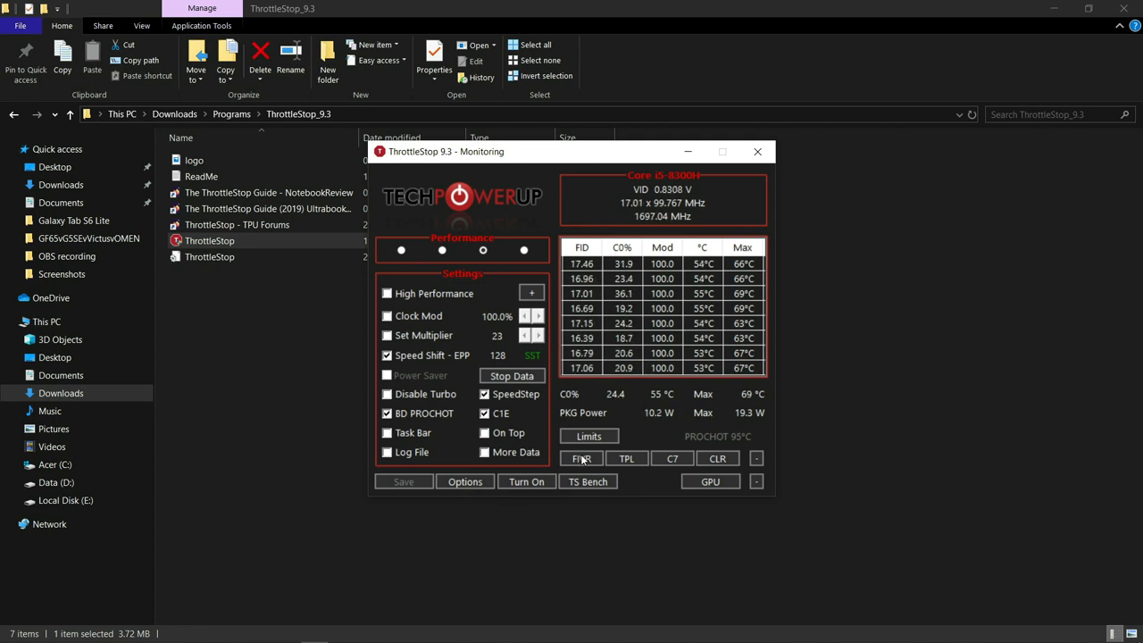
pyautogui.click(582, 457)
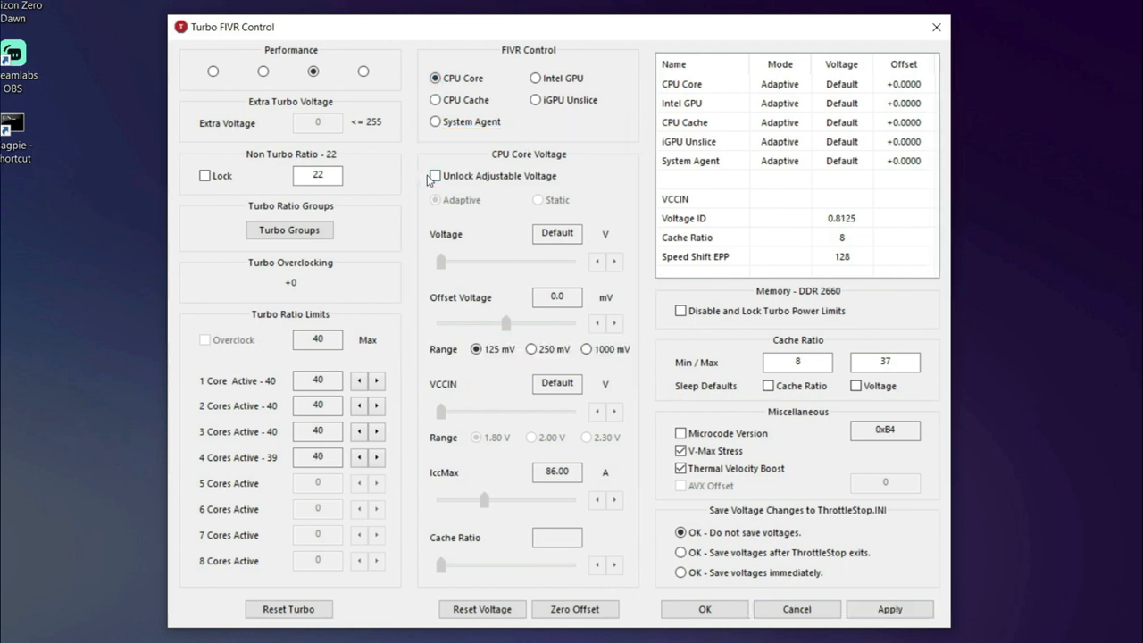
pyautogui.click(436, 177)
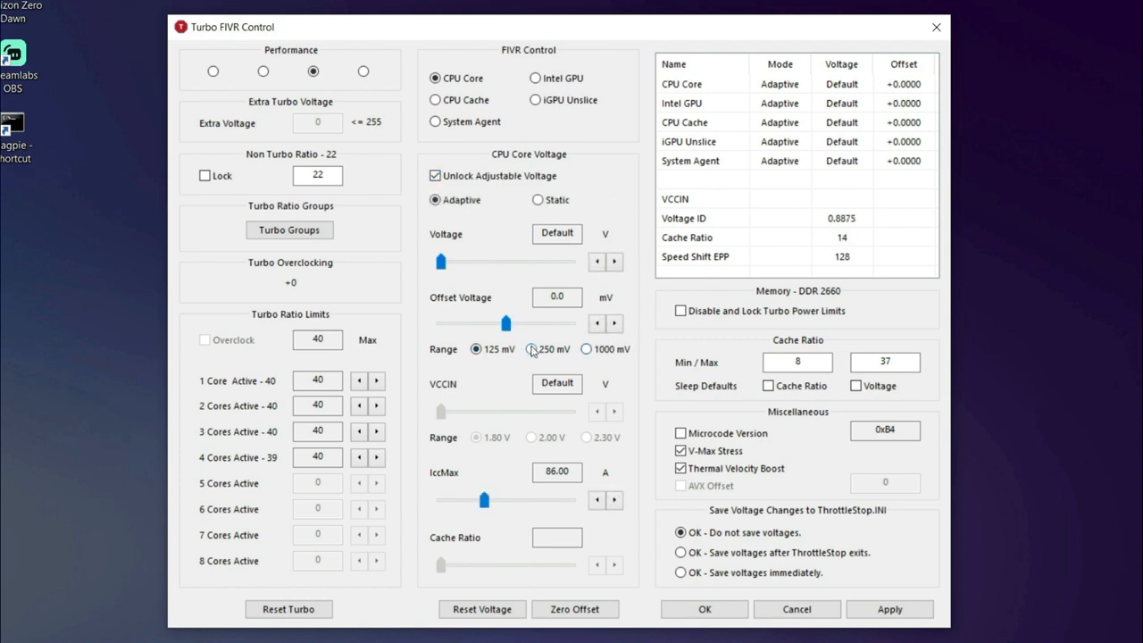
# Step the CPU Core offset voltage down from 0.0 to -90.8 mV
pyautogui.click(532, 348)
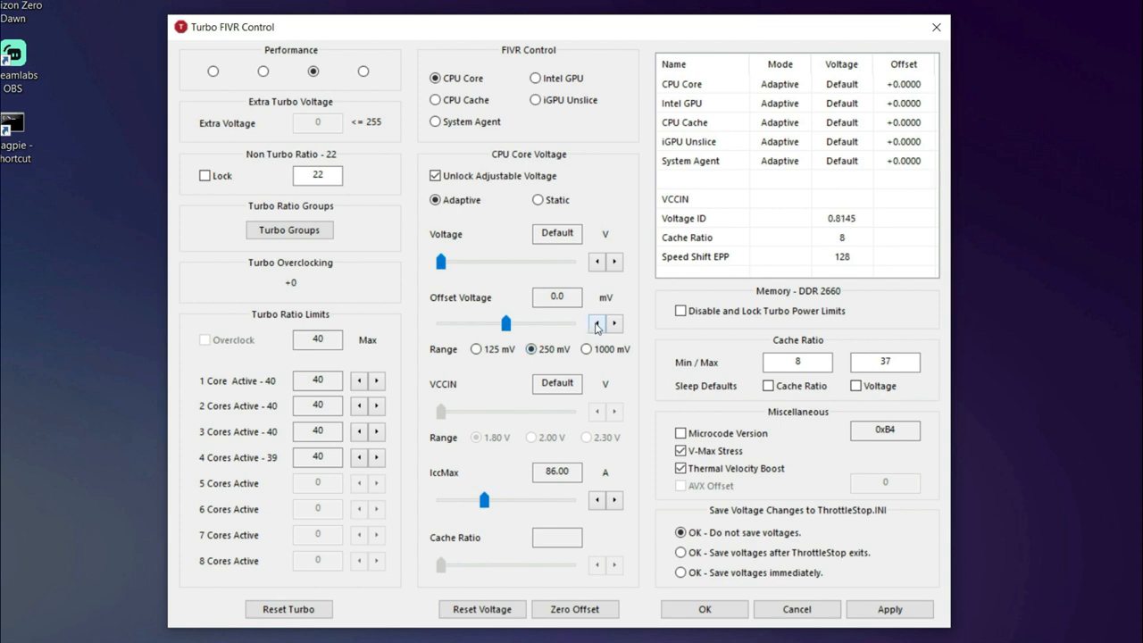
pyautogui.click(596, 322)
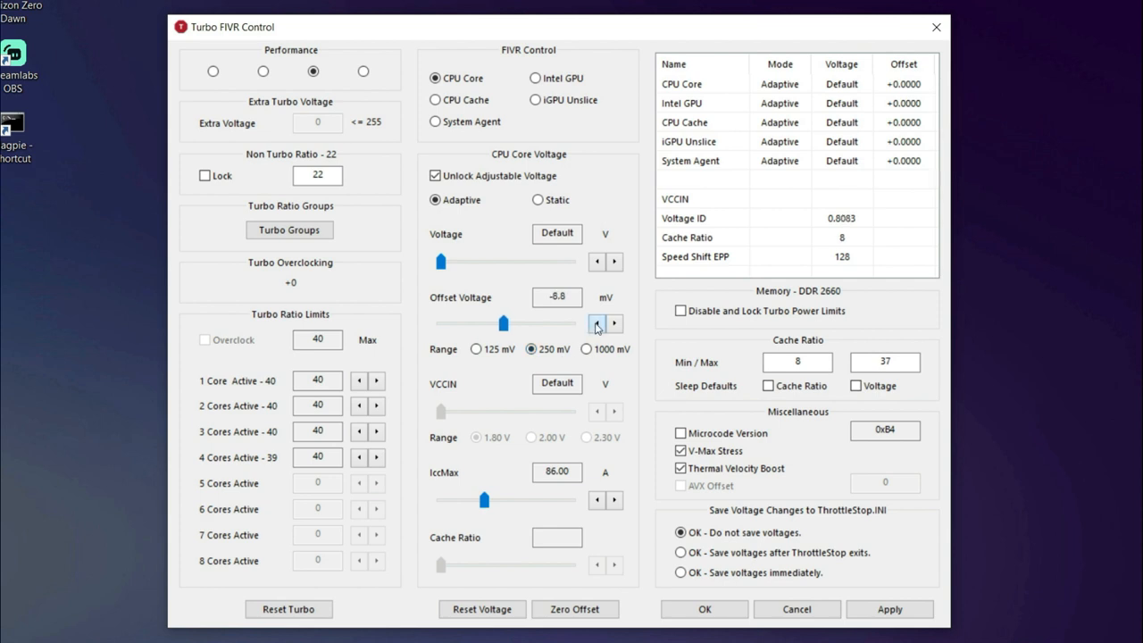
pyautogui.click(614, 329)
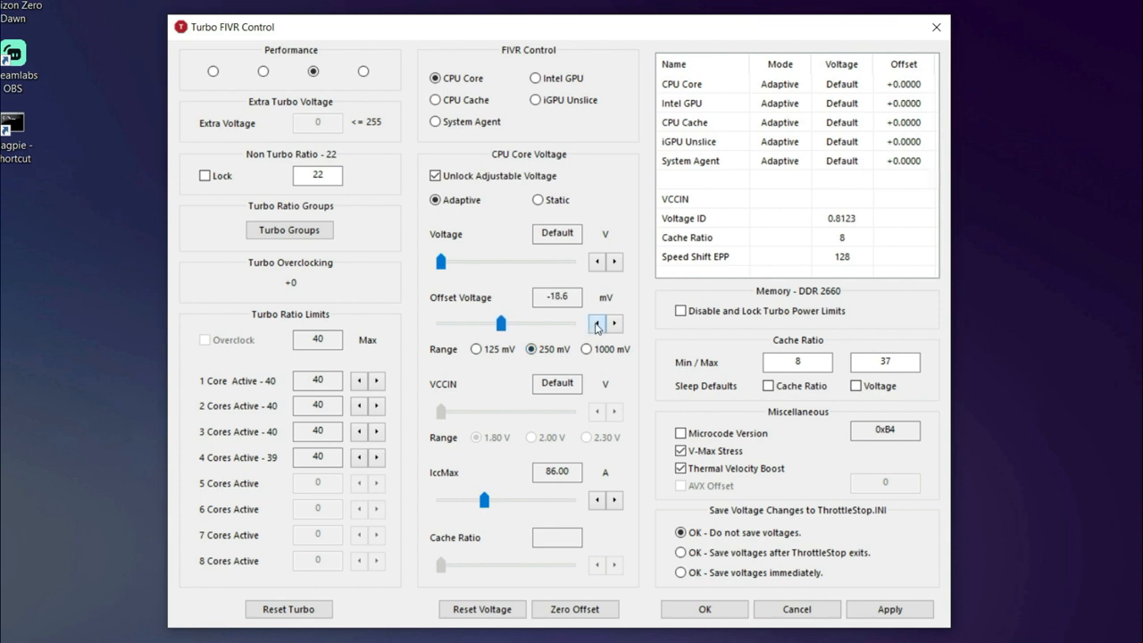
pyautogui.click(597, 323)
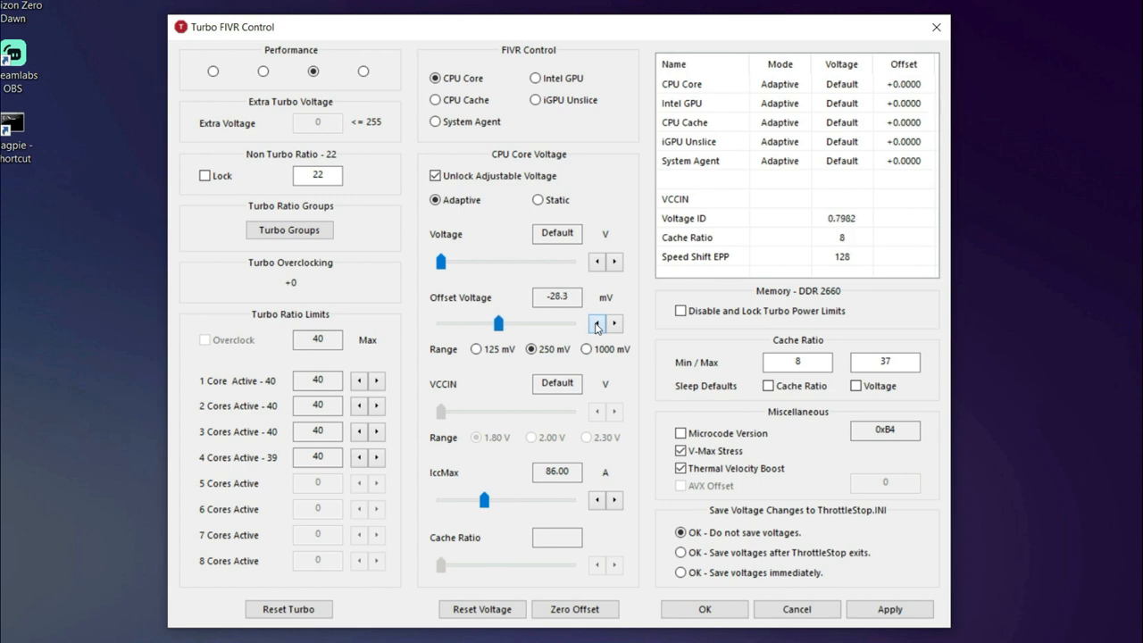
pyautogui.click(596, 323)
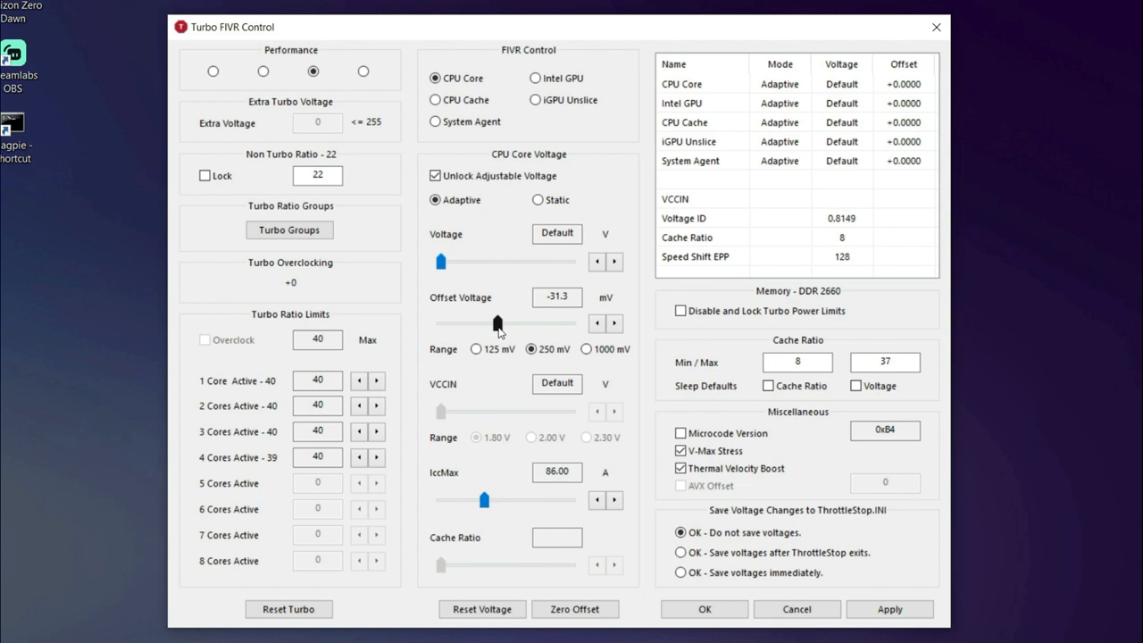
pyautogui.moveTo(497, 325); pyautogui.dragTo(490, 325)
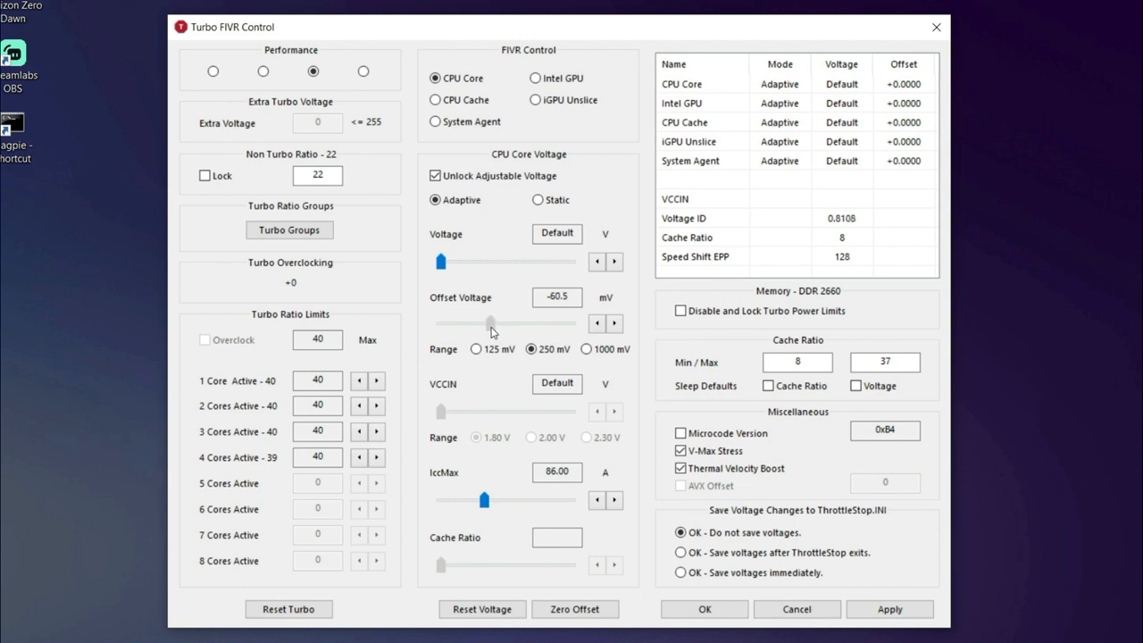
pyautogui.moveTo(491, 321); pyautogui.dragTo(485, 321)
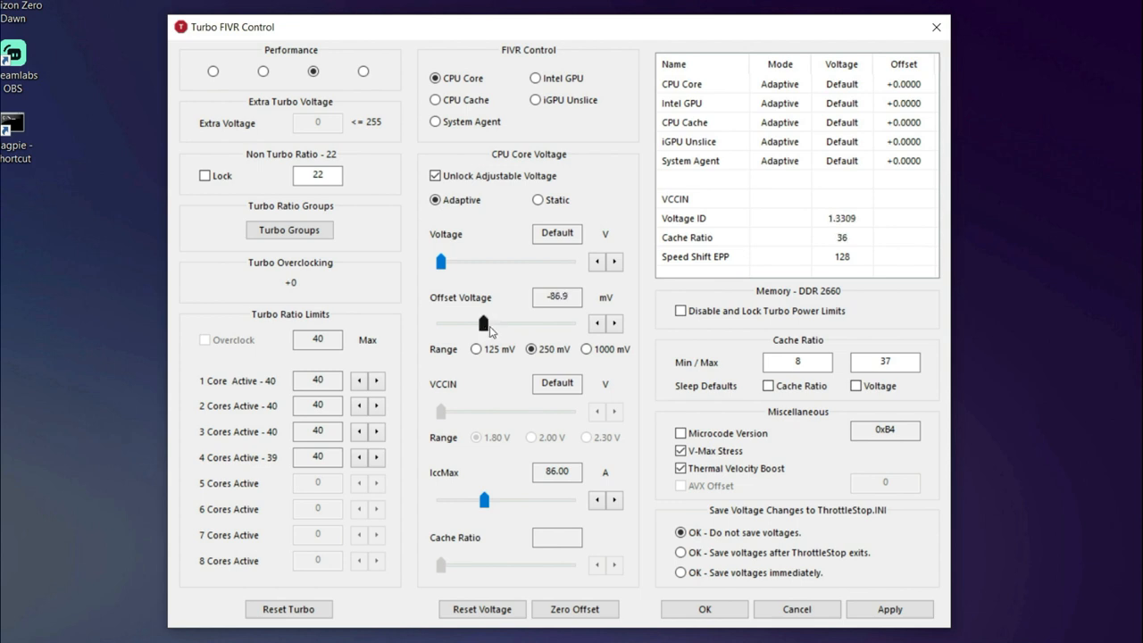
pyautogui.click(596, 323)
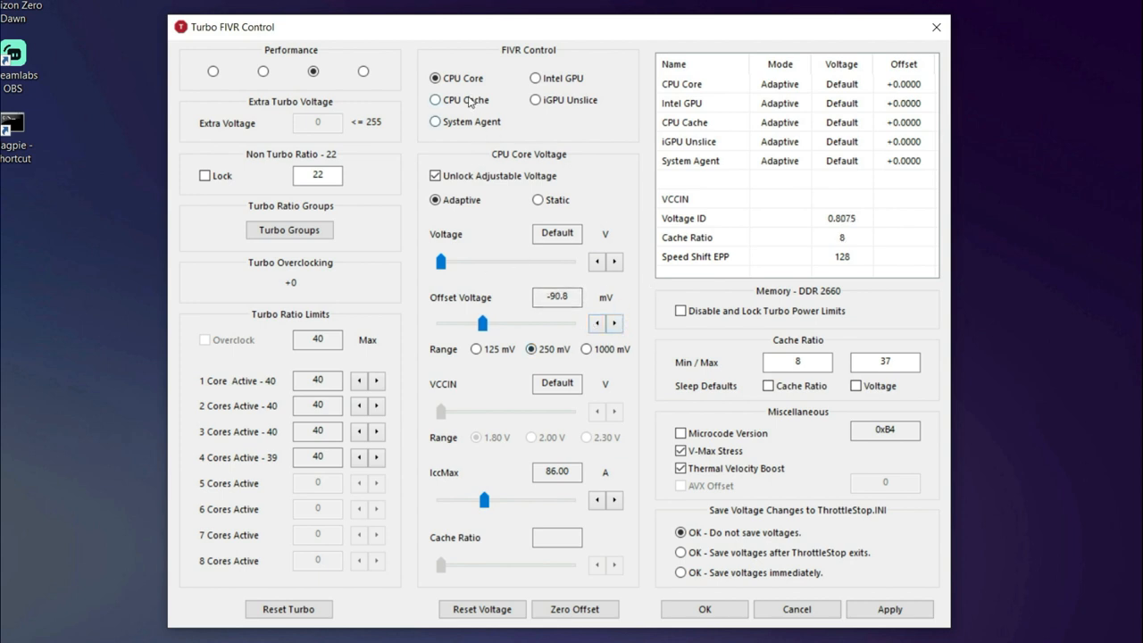
# Set CPU Cache offset to -90.8 mV too and disable and lock turbo power limits
pyautogui.click(435, 100)
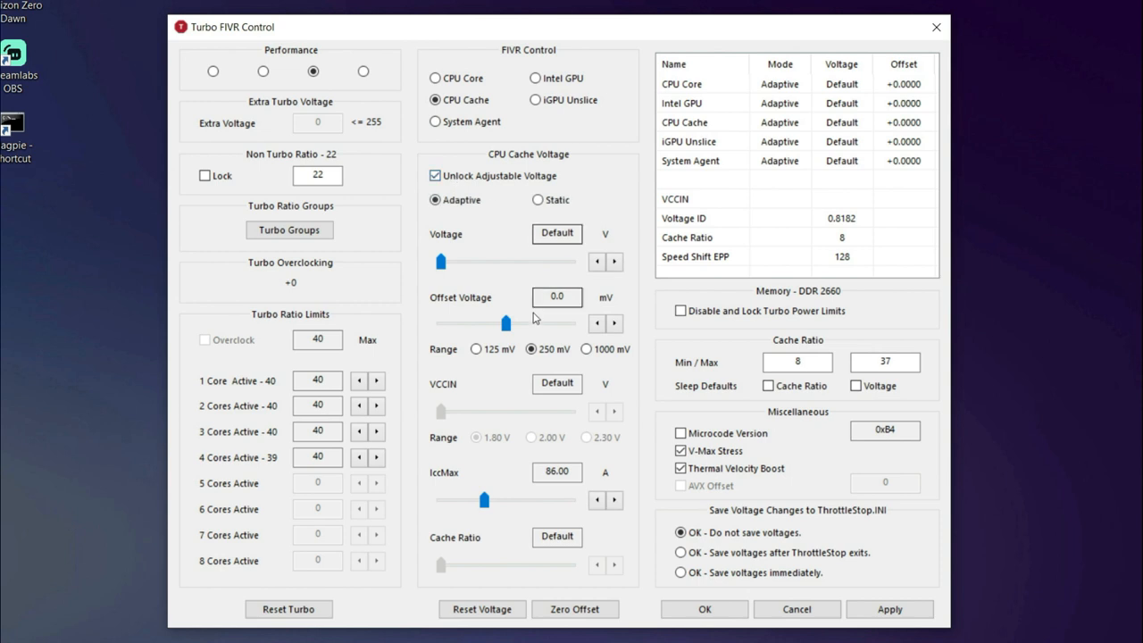
pyautogui.click(600, 324)
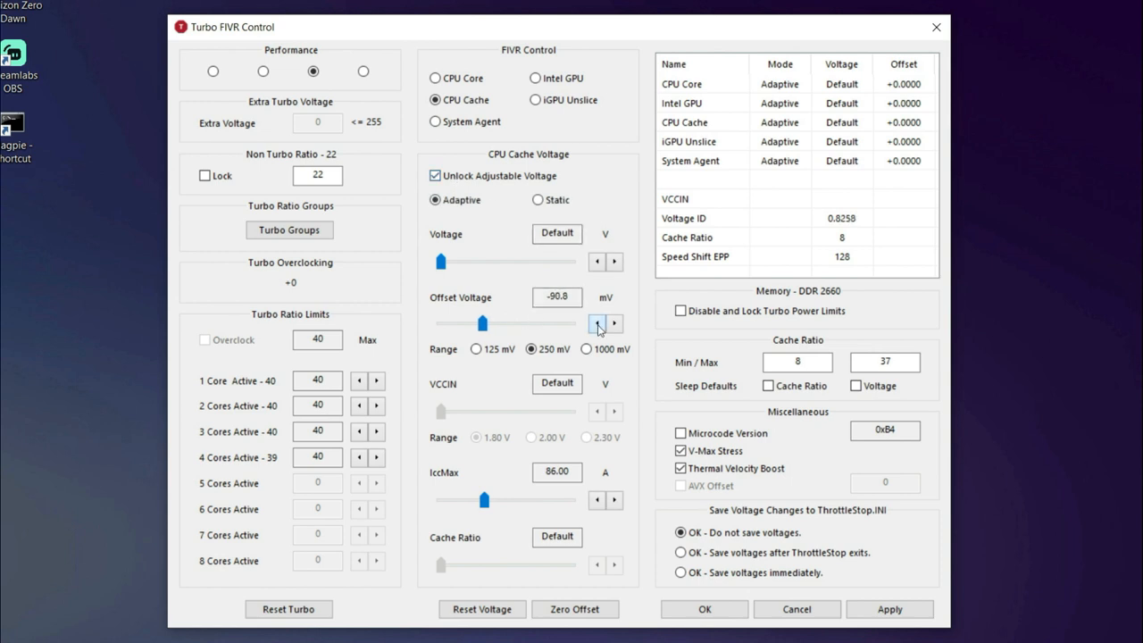
pyautogui.click(435, 79)
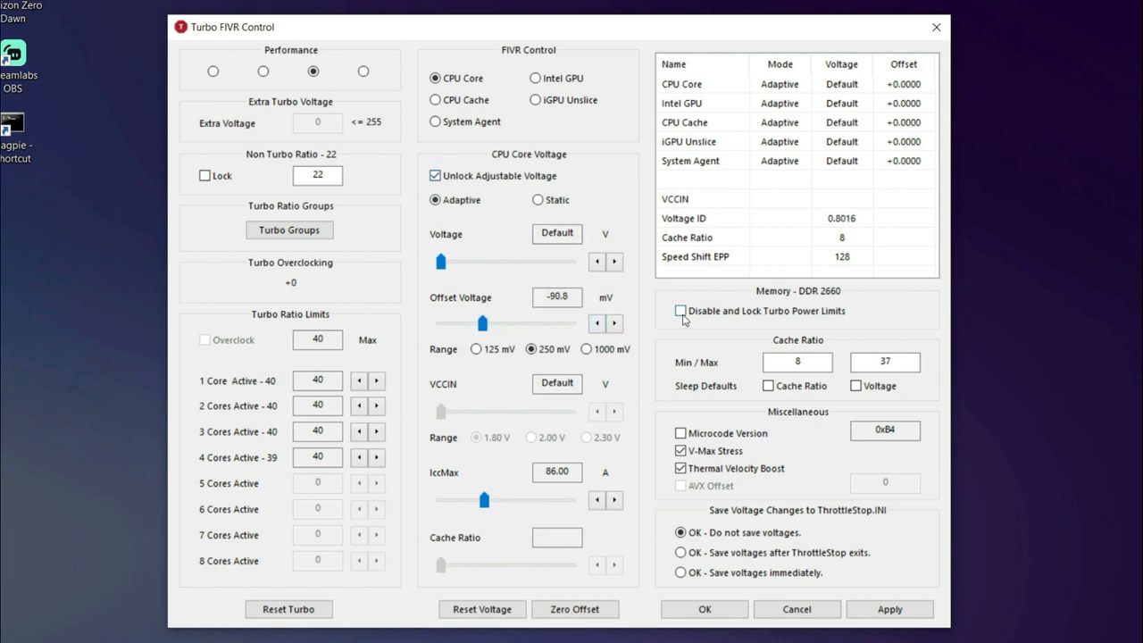
pyautogui.click(681, 311)
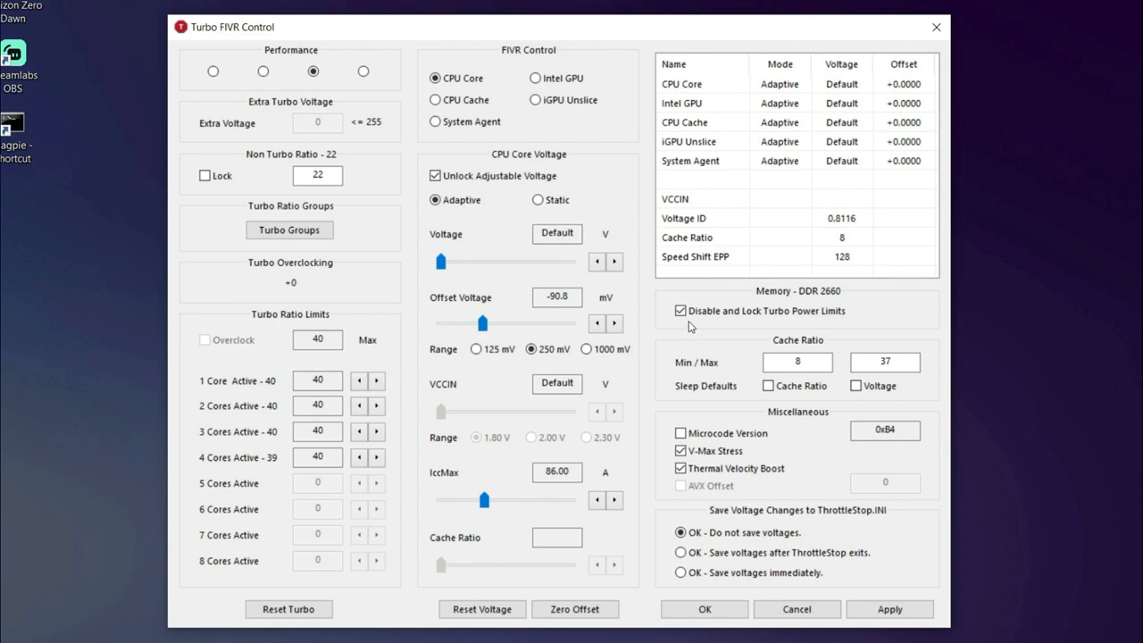
pyautogui.click(889, 609)
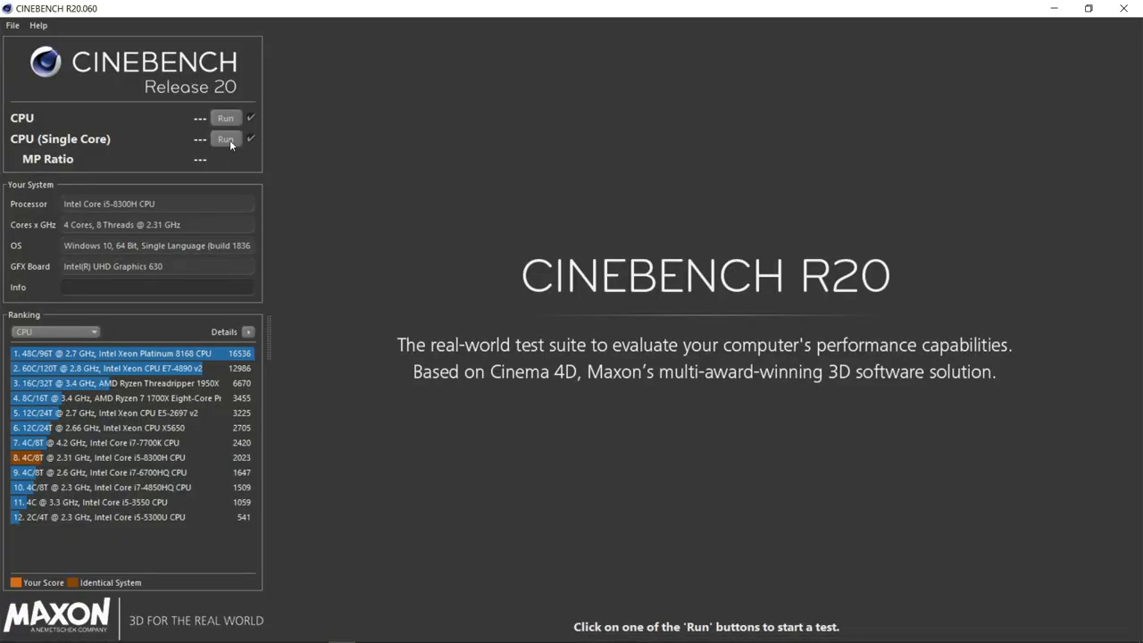
# Run the CPU (Single Core) benchmark in Cinebench R20
pyautogui.click(225, 140)
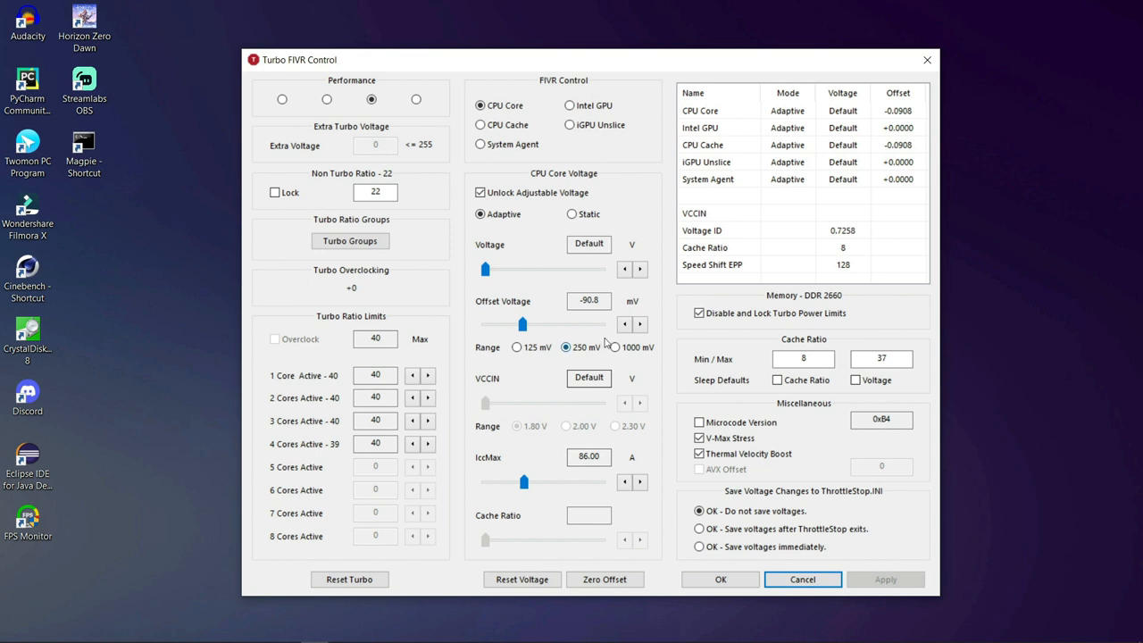
# Deepen the CPU Core offset voltage from -90.8 to -150.4 mV
pyautogui.click(625, 325)
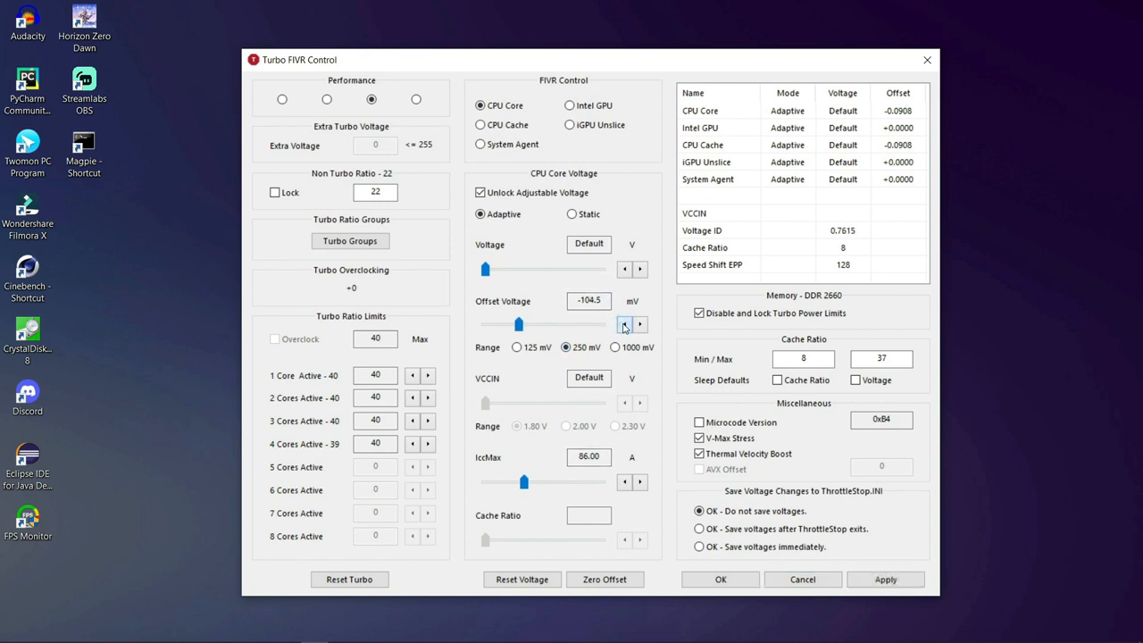
pyautogui.click(625, 325)
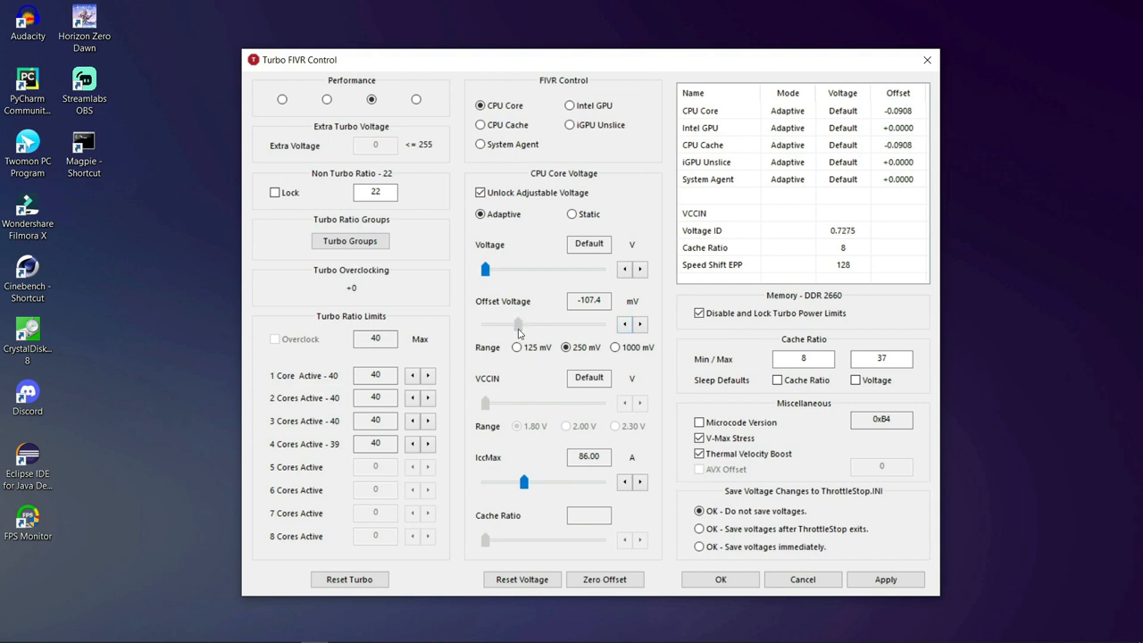
pyautogui.moveTo(518, 325); pyautogui.dragTo(511, 325)
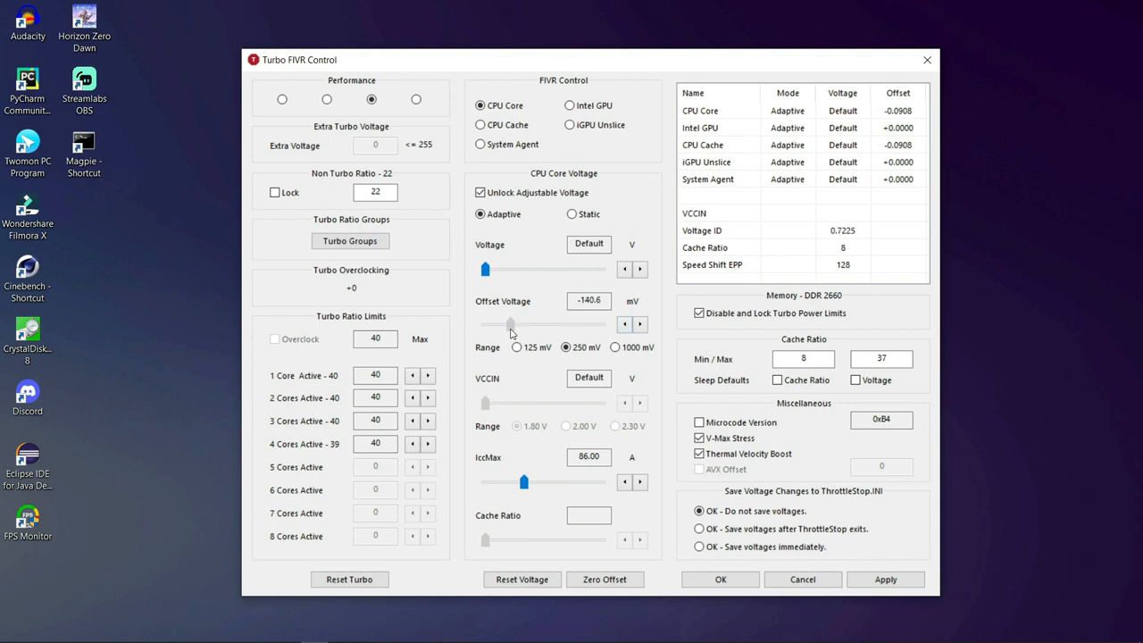
pyautogui.click(625, 325)
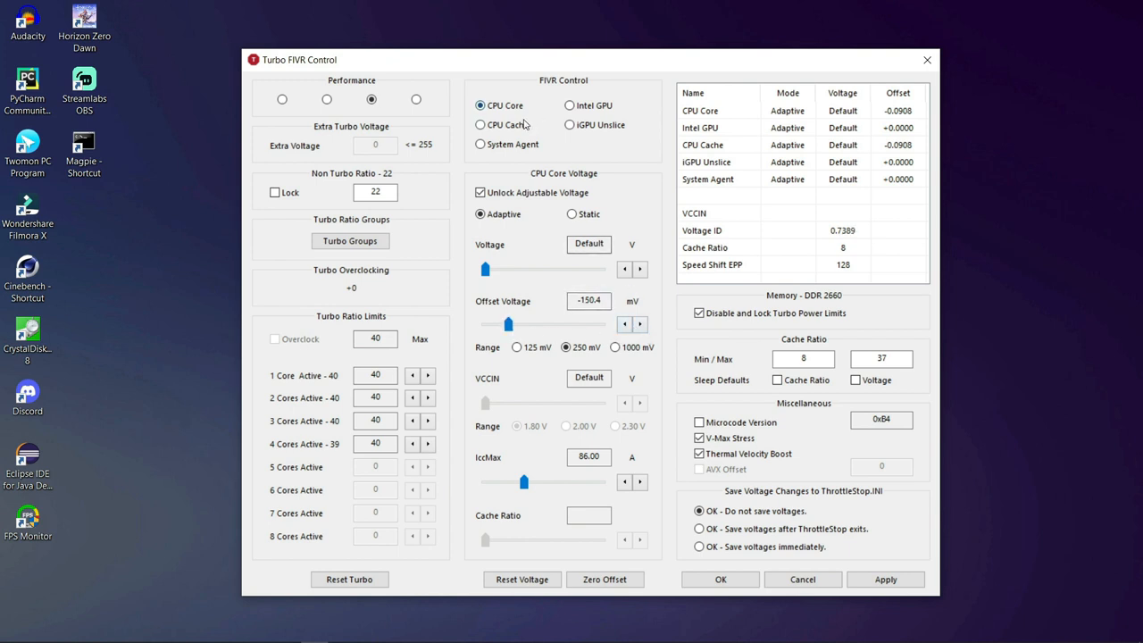
# Give CPU Cache the same -150.4 mV offset and return to CPU Core
pyautogui.click(482, 125)
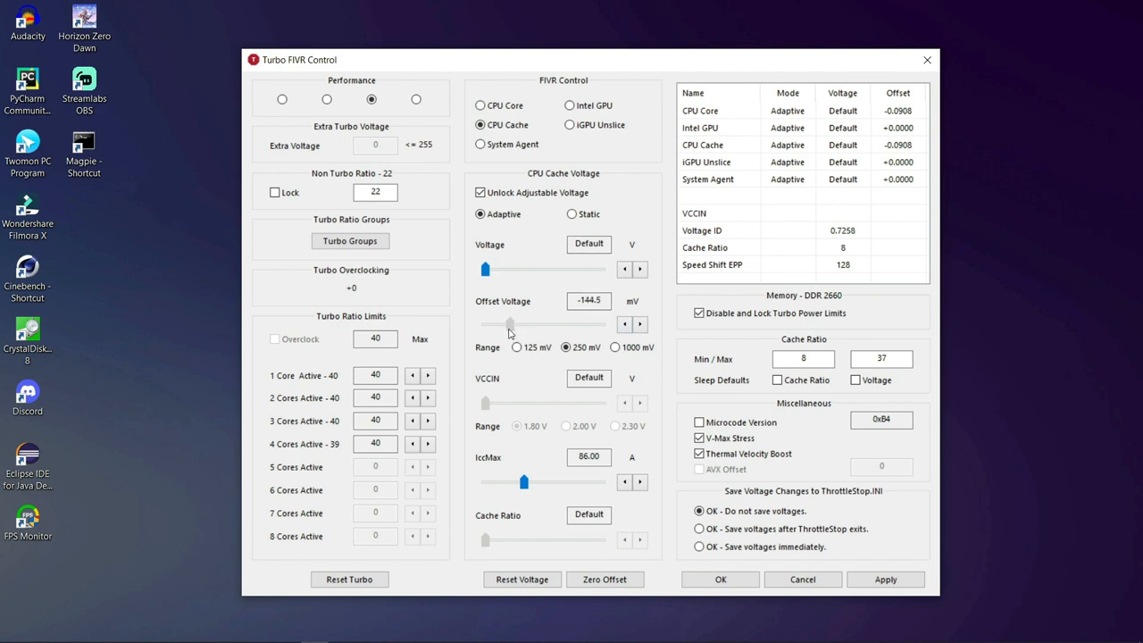
pyautogui.click(625, 325)
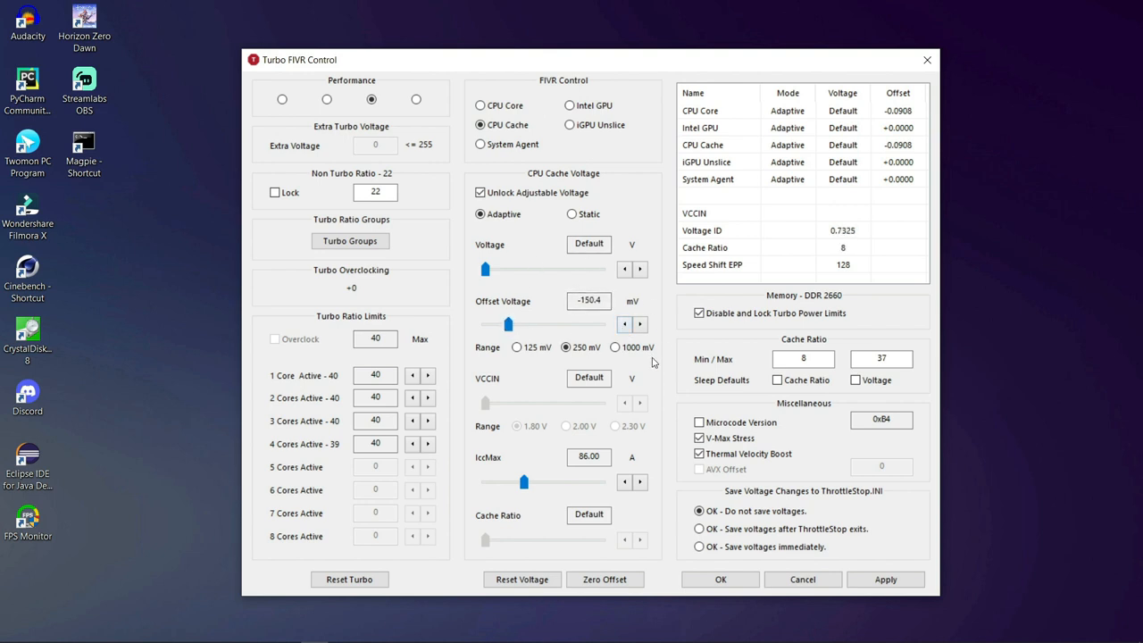
pyautogui.click(481, 105)
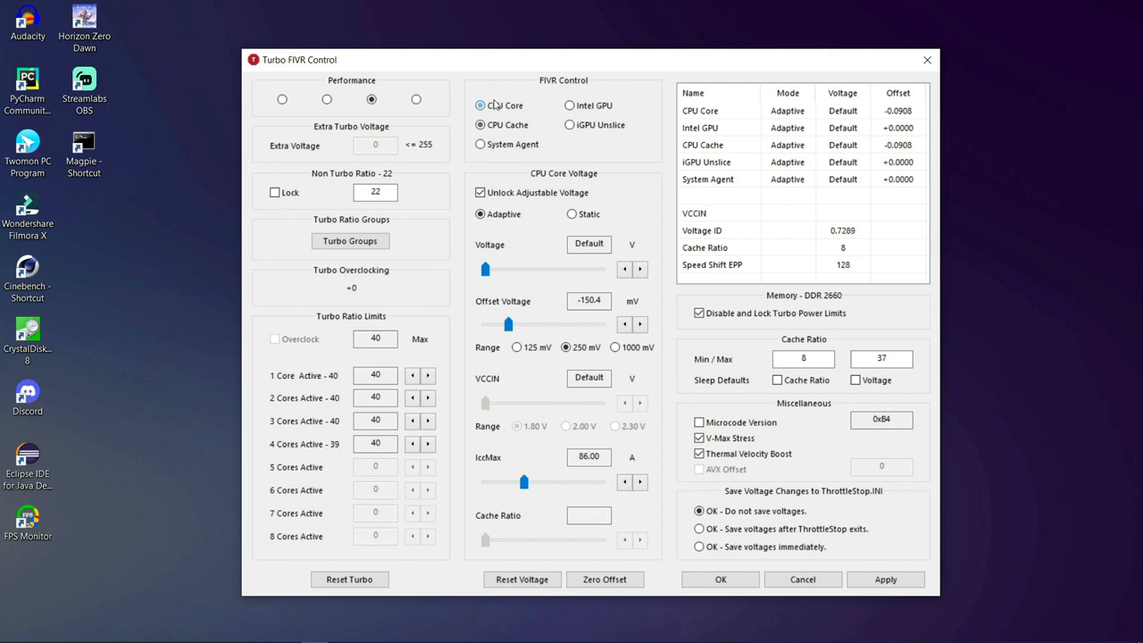
# Choose Save voltages after ThrottleStop exits, apply the -150.4 mV offsets and close the window
pyautogui.click(700, 529)
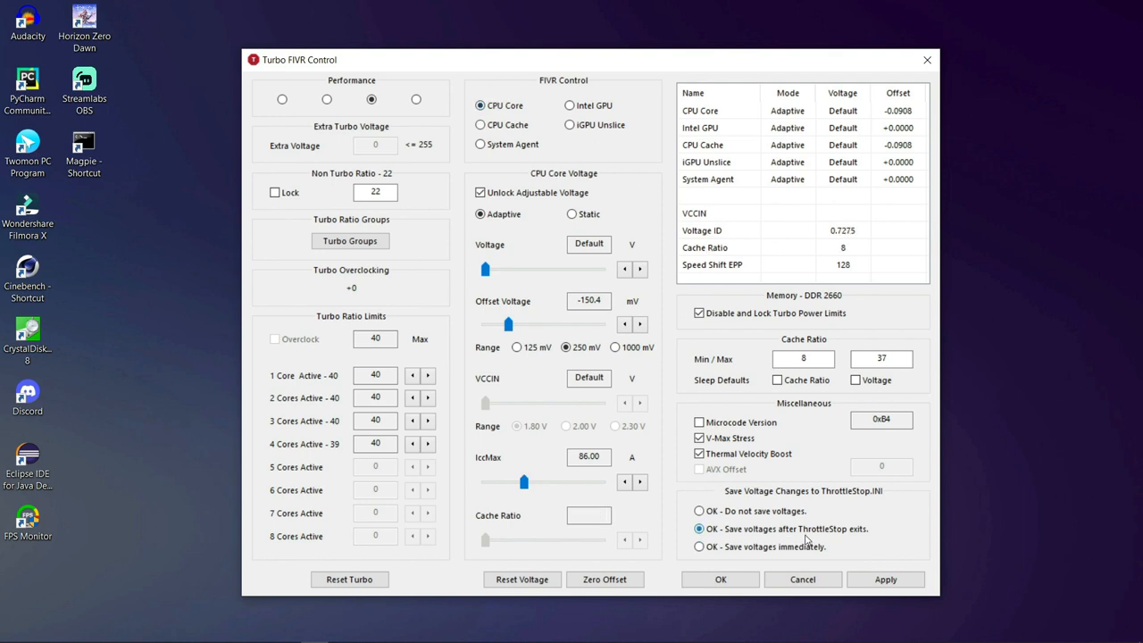
pyautogui.click(886, 579)
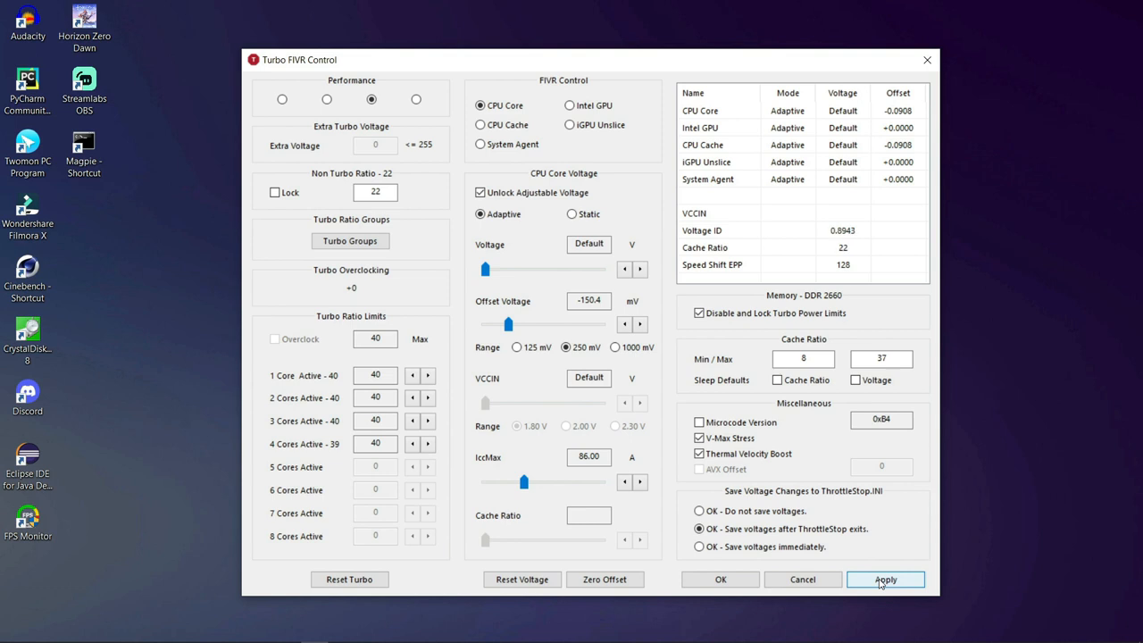
pyautogui.click(886, 579)
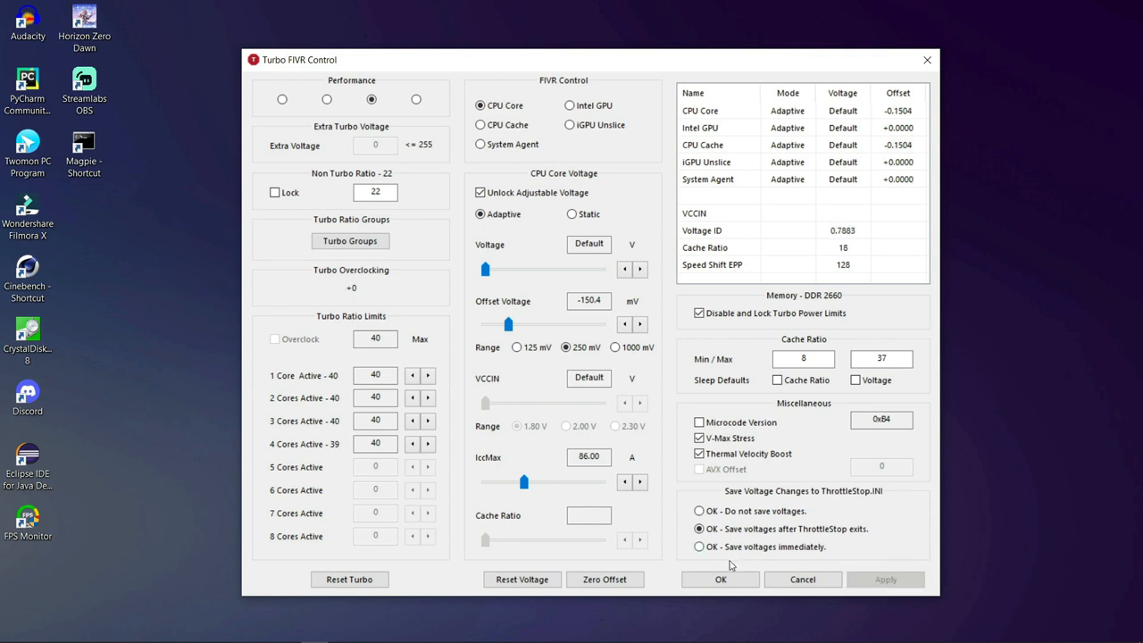
pyautogui.click(722, 578)
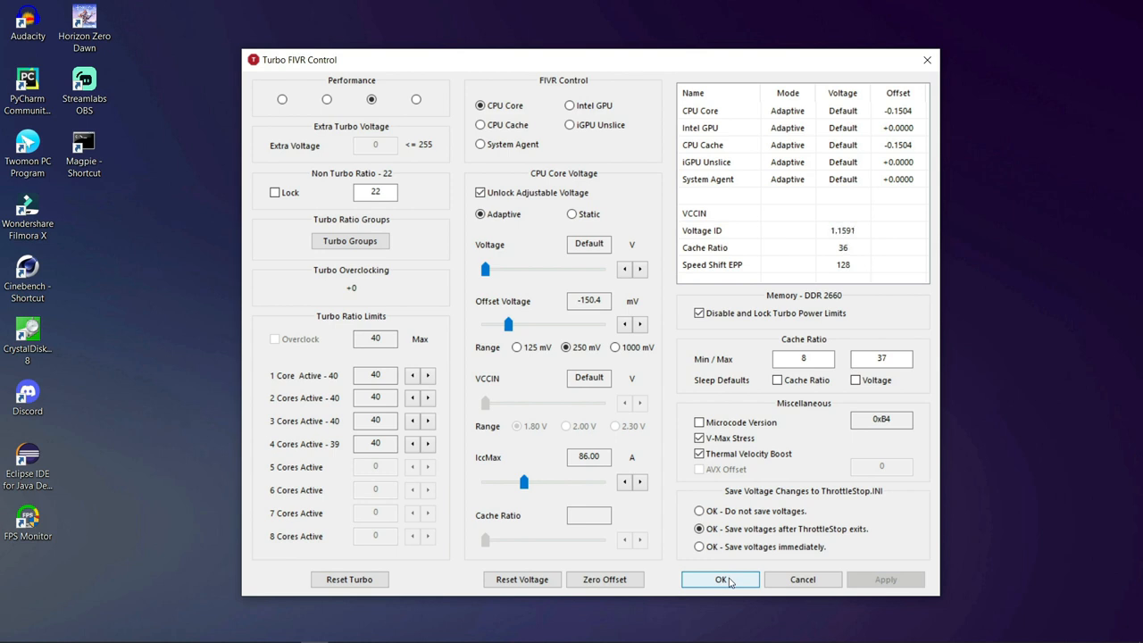
pyautogui.click(721, 578)
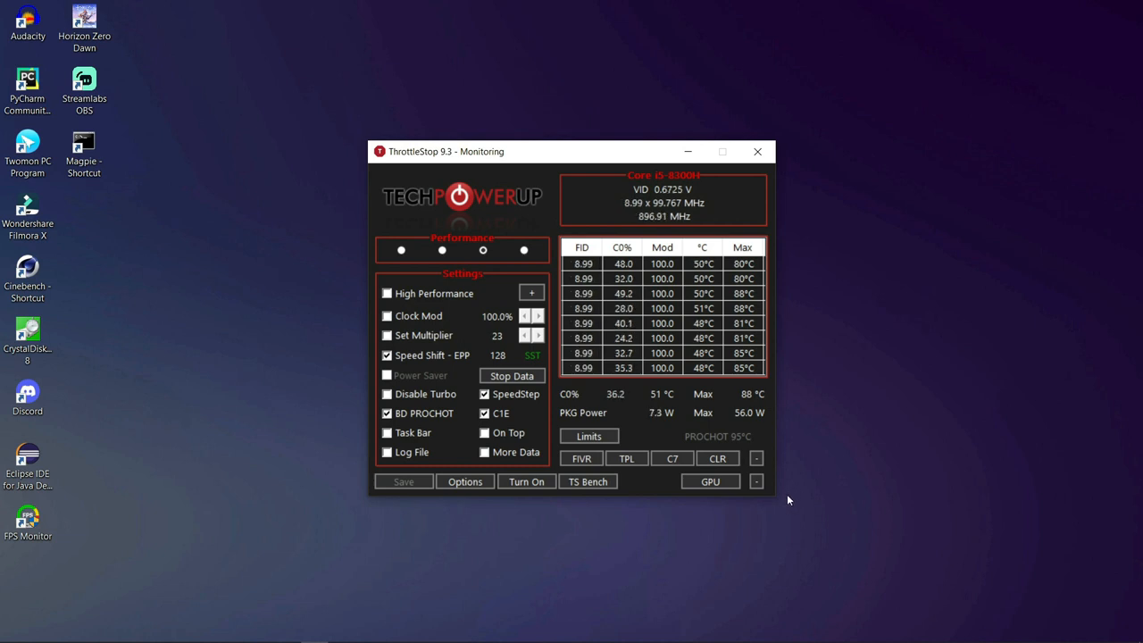
pyautogui.moveTo(522, 504)
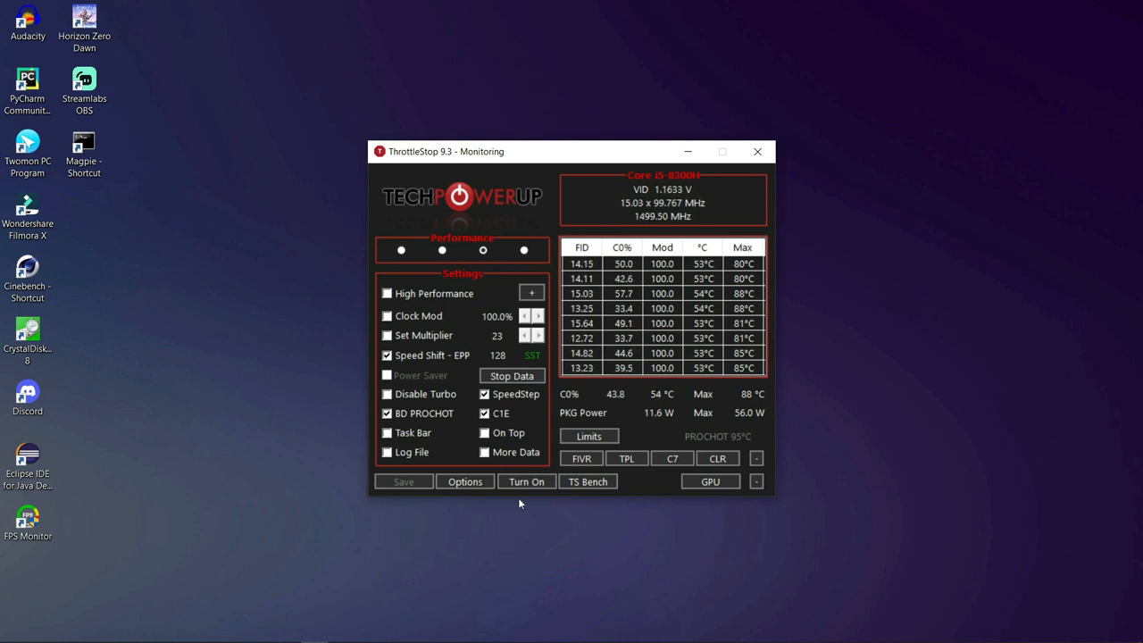
# Turn ThrottleStop on and save the -150.4 mV core and cache offset settings
pyautogui.click(525, 483)
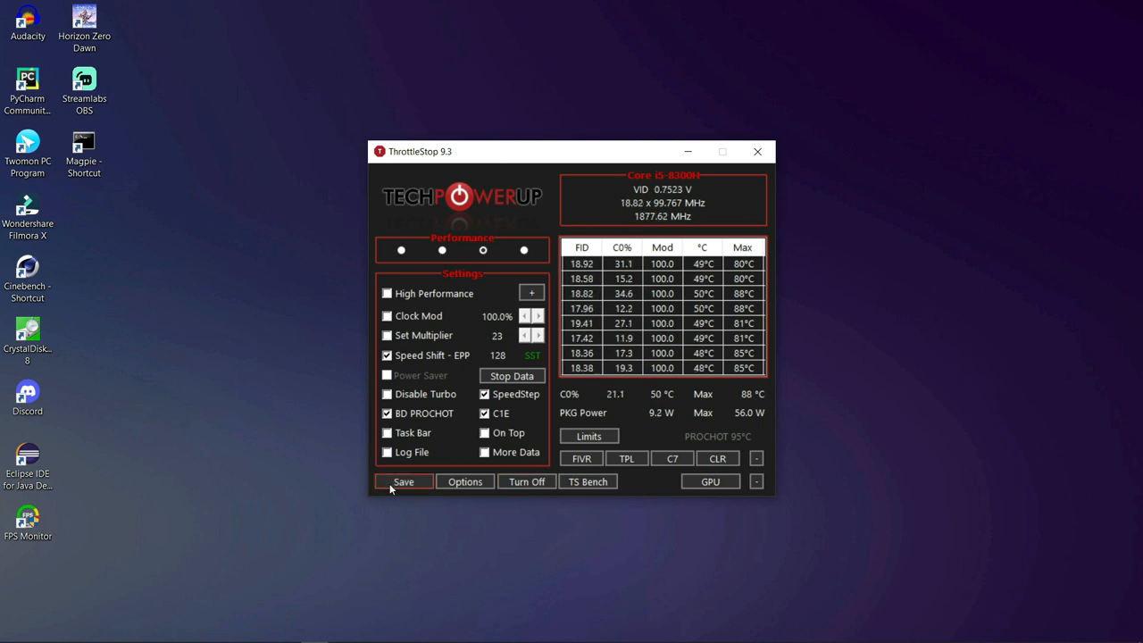